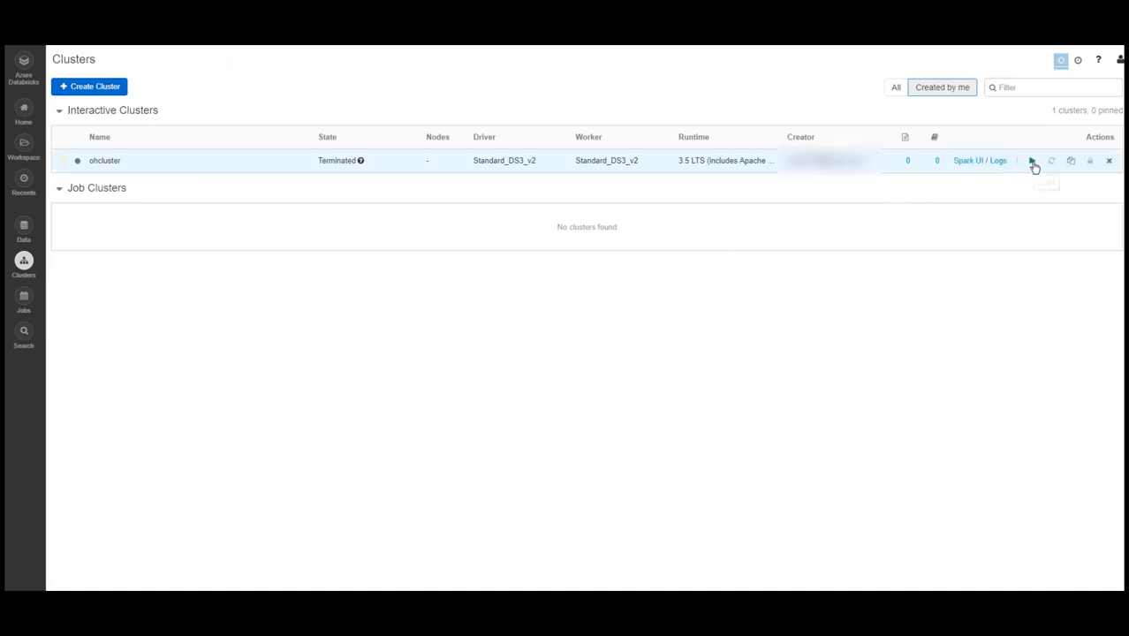
# Step: Start the terminated ohcluster cluster, check its state, and begin a new notebook
pyautogui.click(1032, 161)
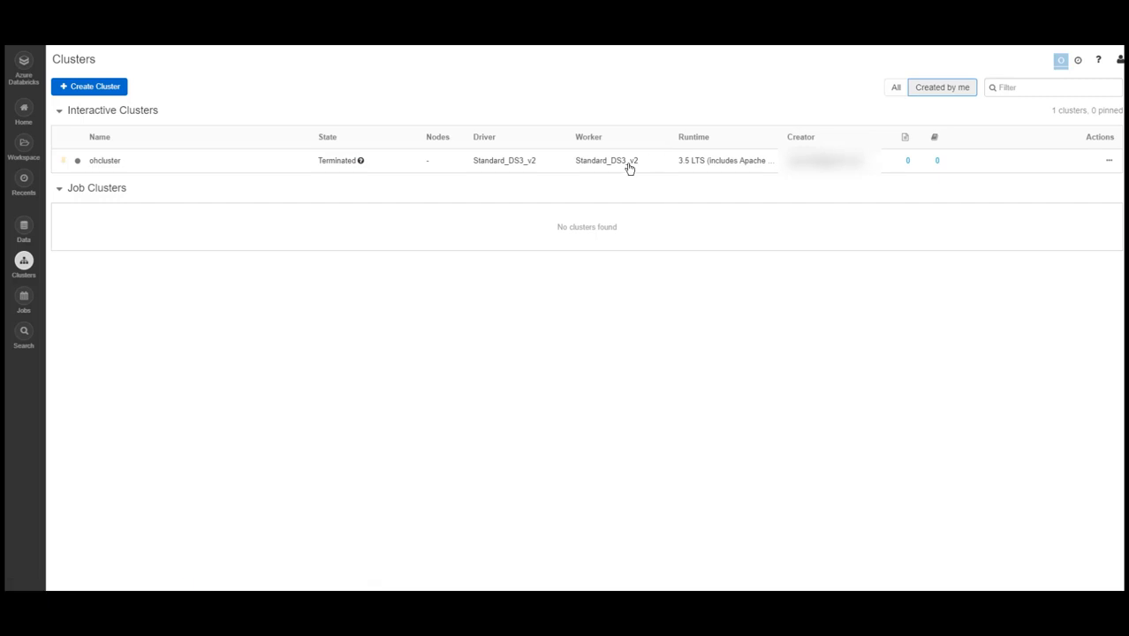
pyautogui.moveTo(350, 159)
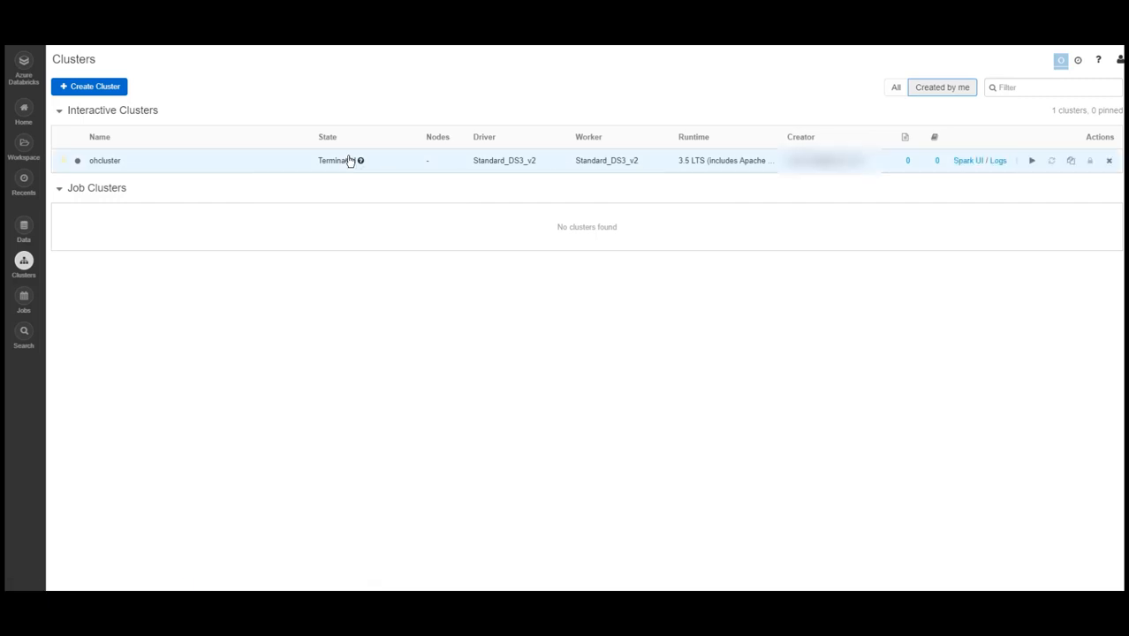
pyautogui.click(1032, 159)
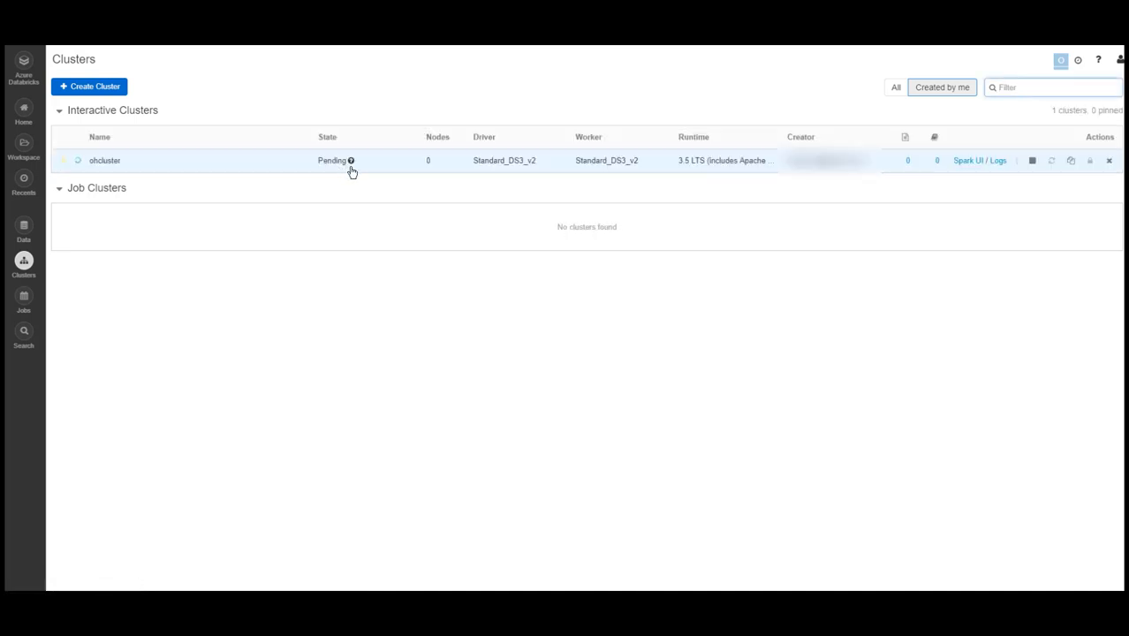
pyautogui.moveTo(334, 333)
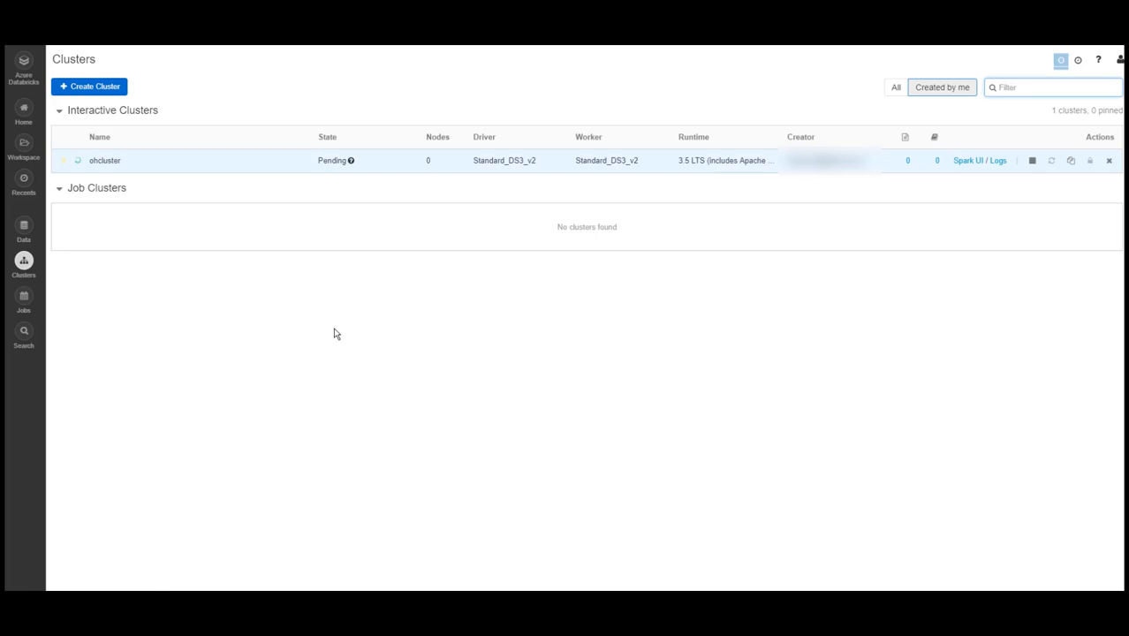
pyautogui.click(88, 85)
pyautogui.write('M')
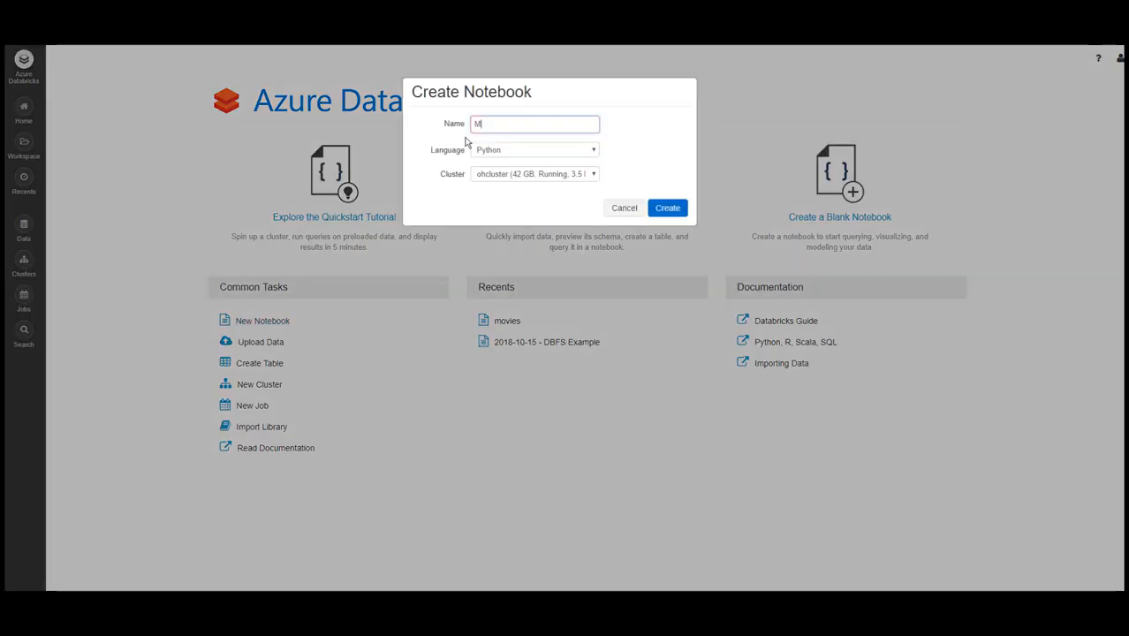
# Step: Name the new Python notebook Movies_Data, attached to ohcluster
pyautogui.write('ovies')
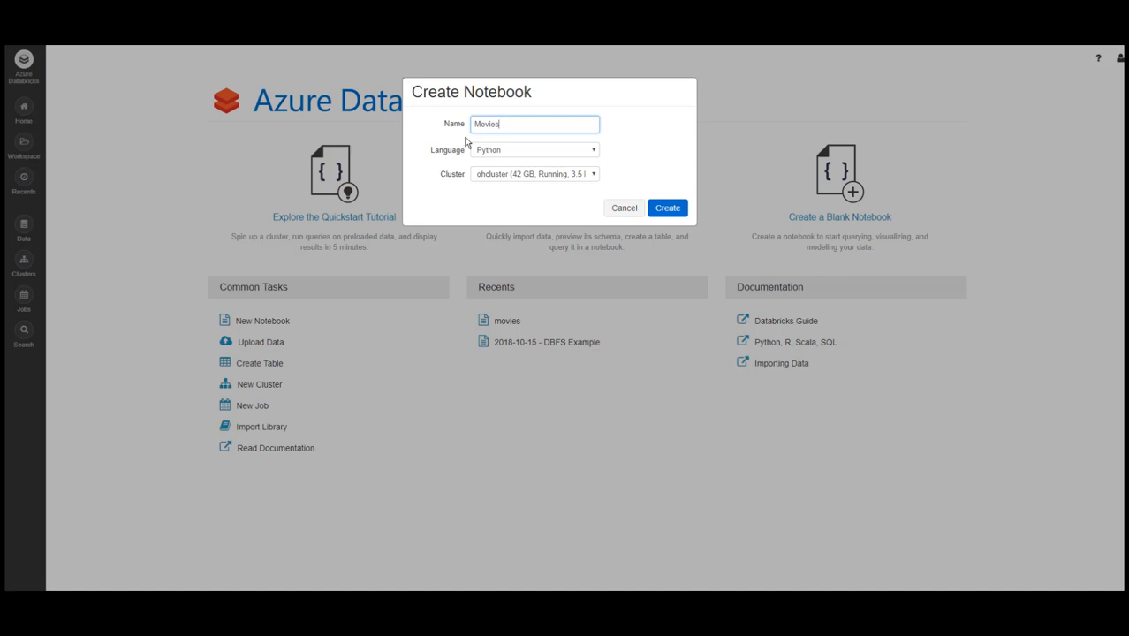
pyautogui.write('_Data')
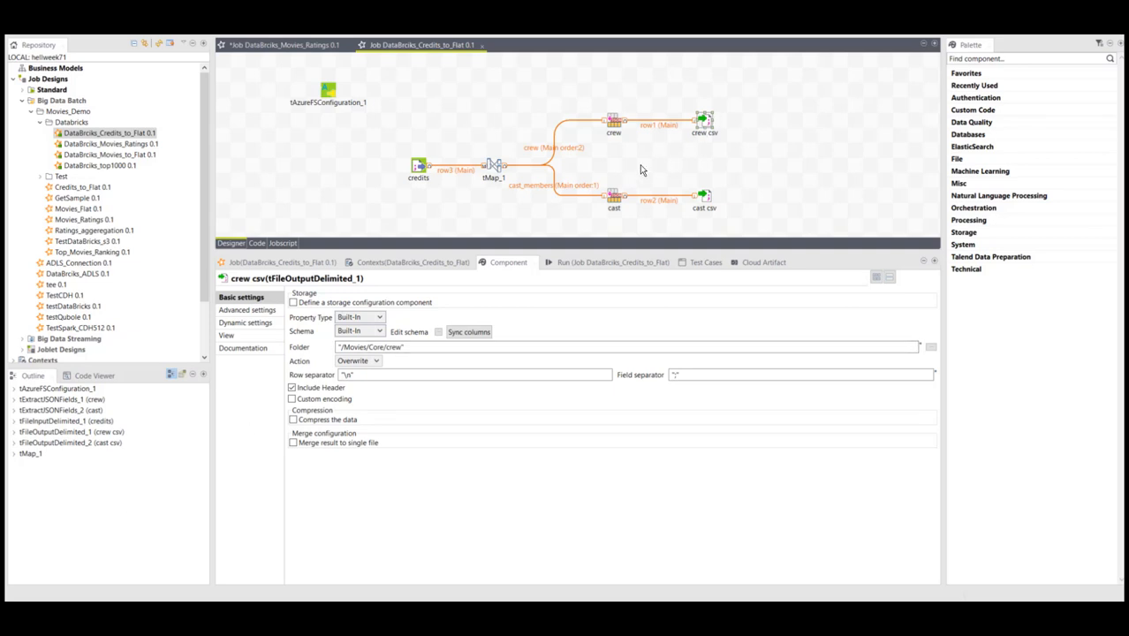
pyautogui.click(628, 346)
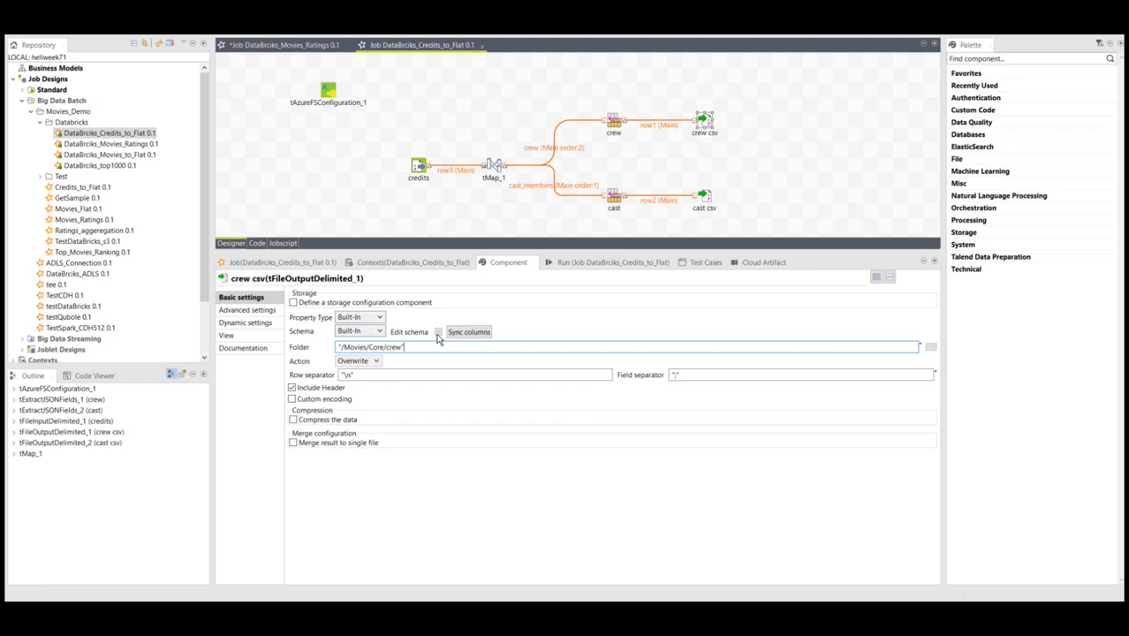
pyautogui.click(436, 339)
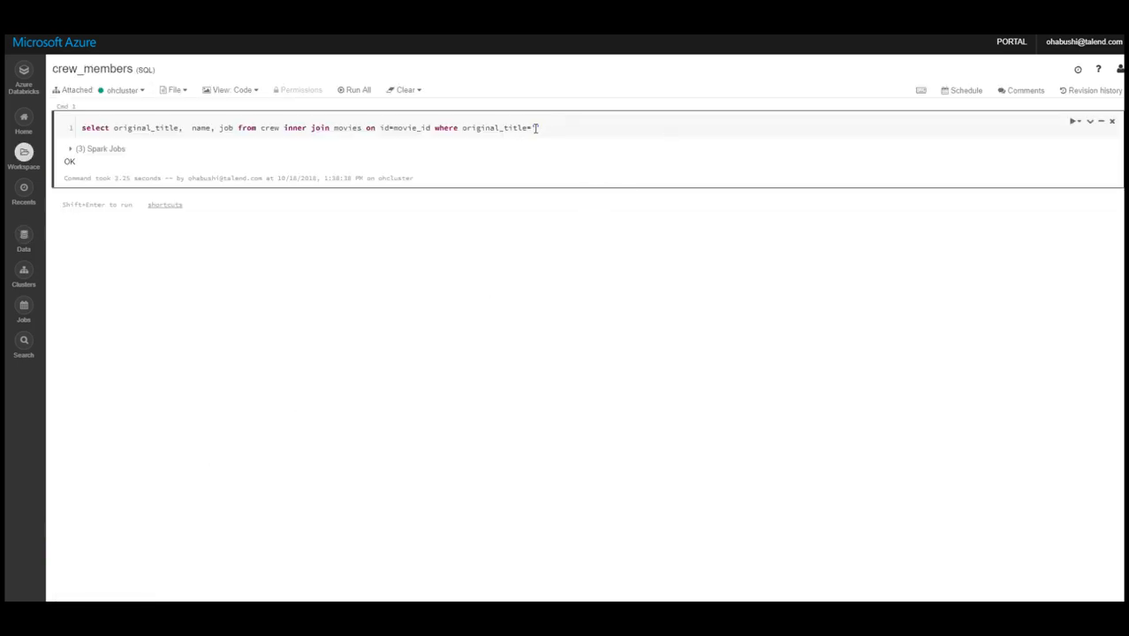
# Step: Filter the crew_members query to 'Back to the Future' and run the cell
pyautogui.write("Back t'")
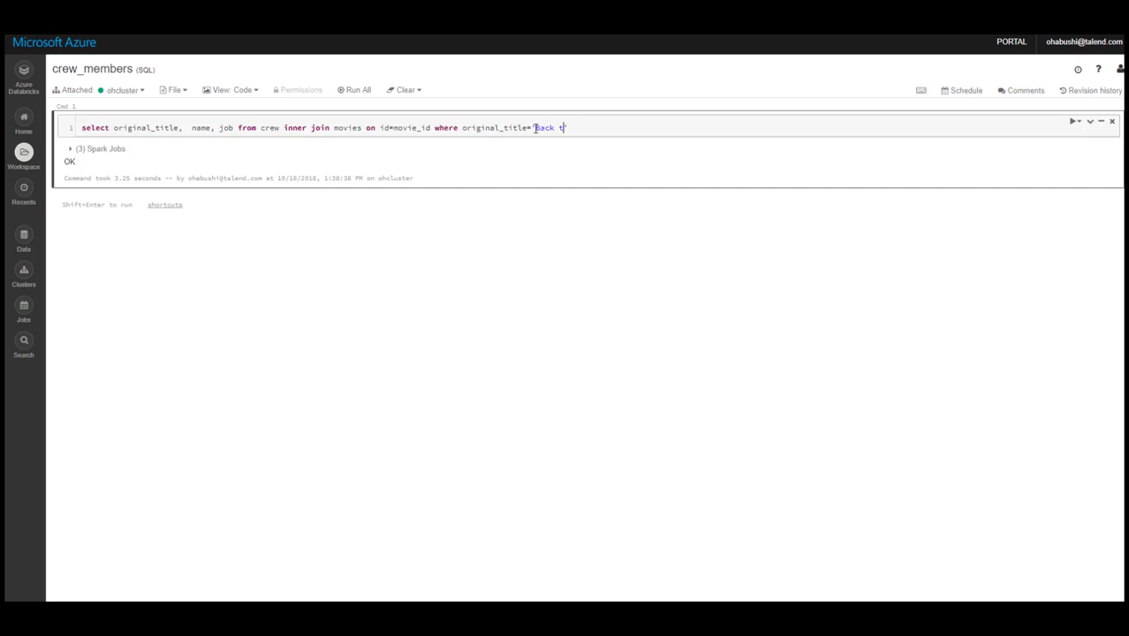
pyautogui.write('o the Fu')
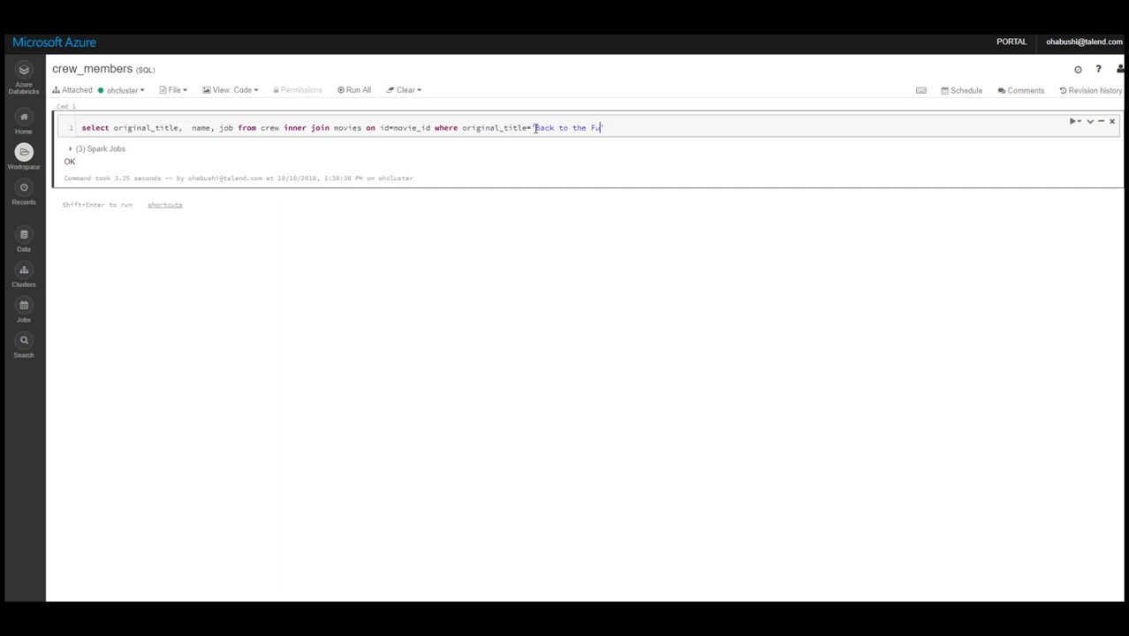
pyautogui.write('ture')
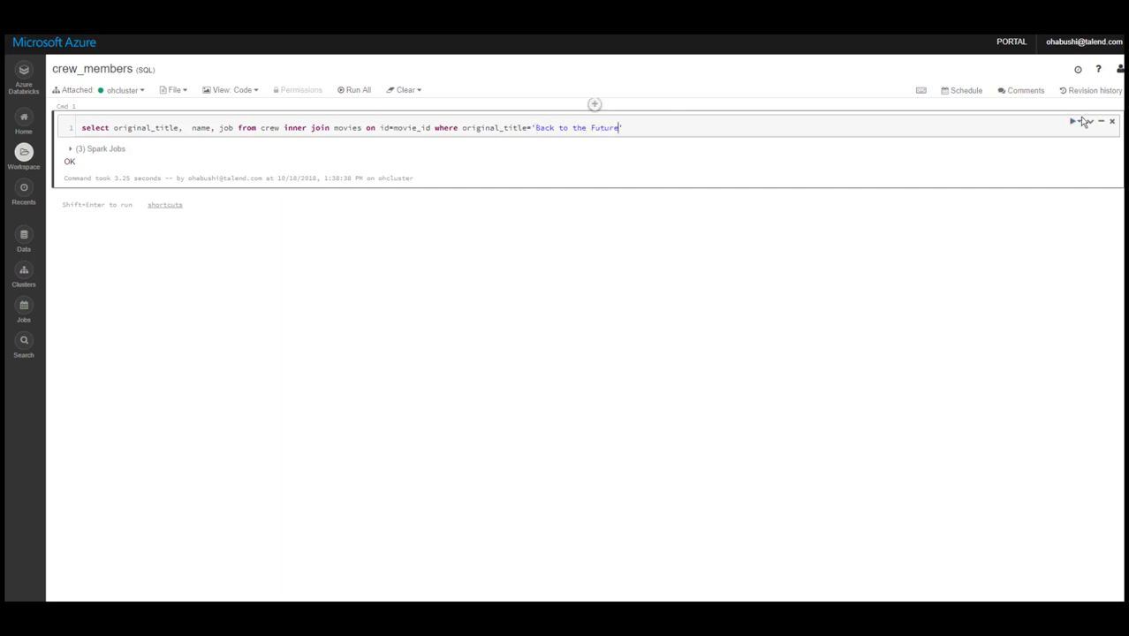
pyautogui.click(1073, 120)
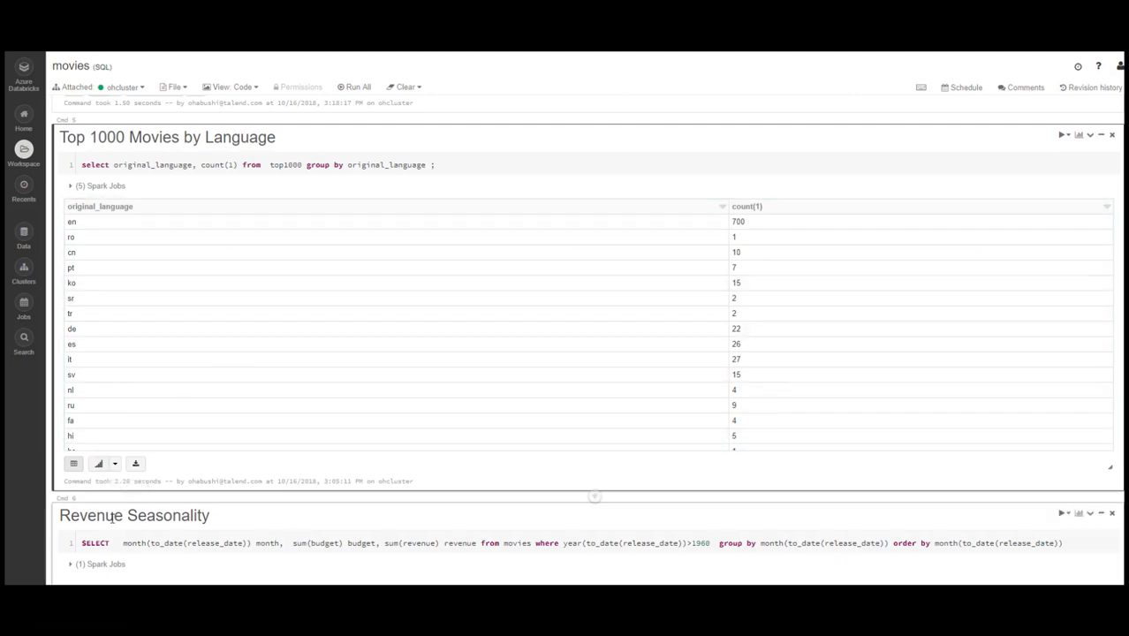
# Step: Display the Top 1000 Movies by Language counts as a bar chart
pyautogui.click(99, 466)
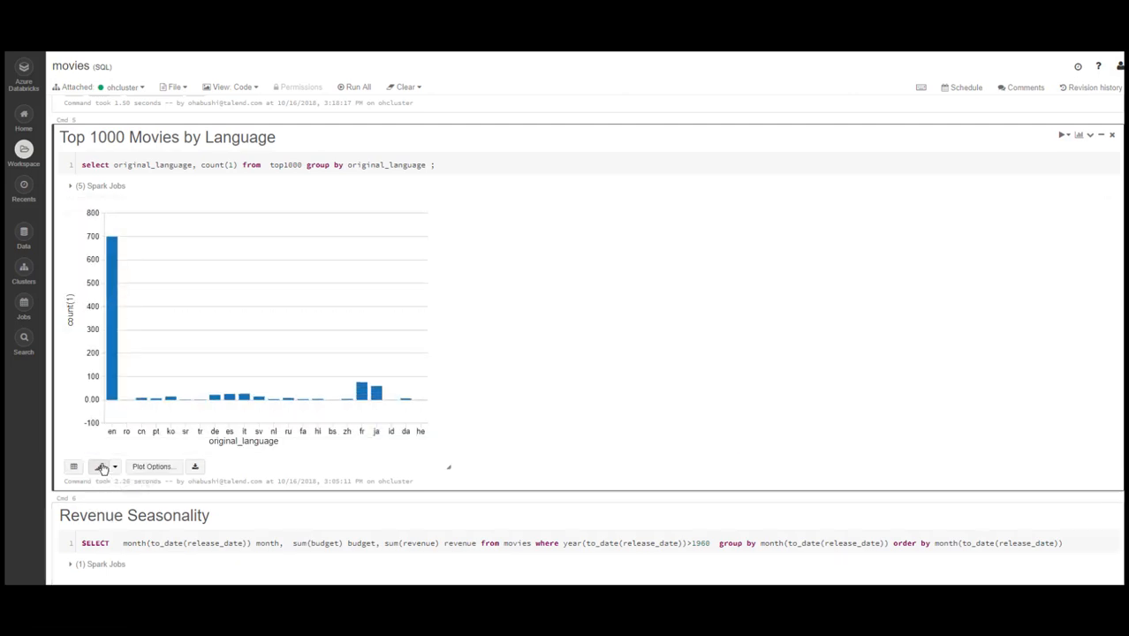
pyautogui.click(102, 467)
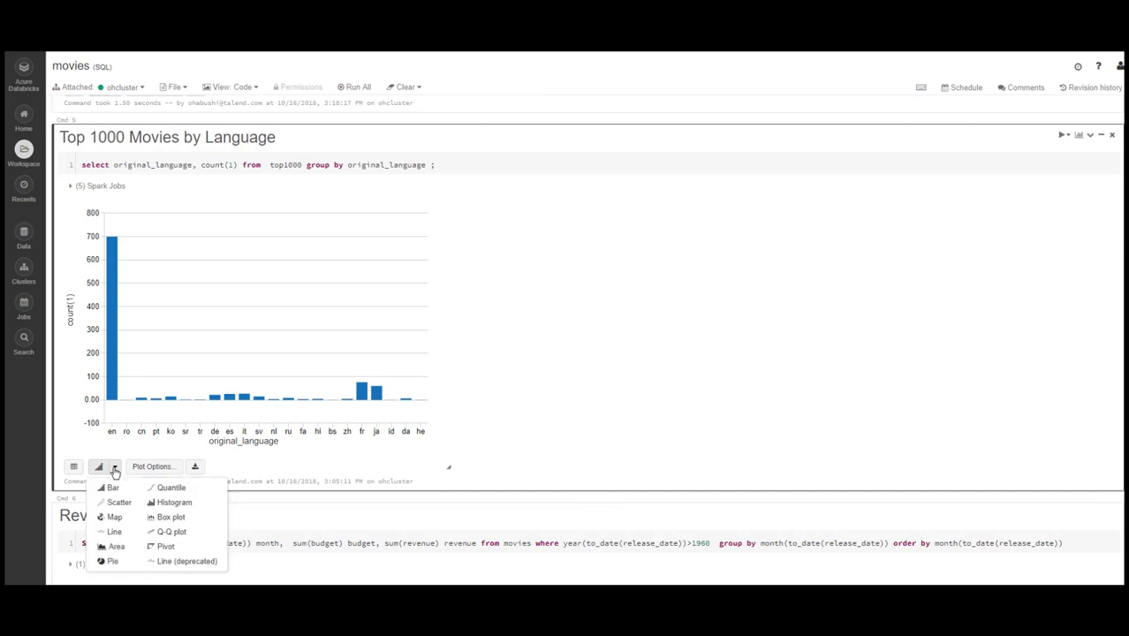
pyautogui.click(113, 562)
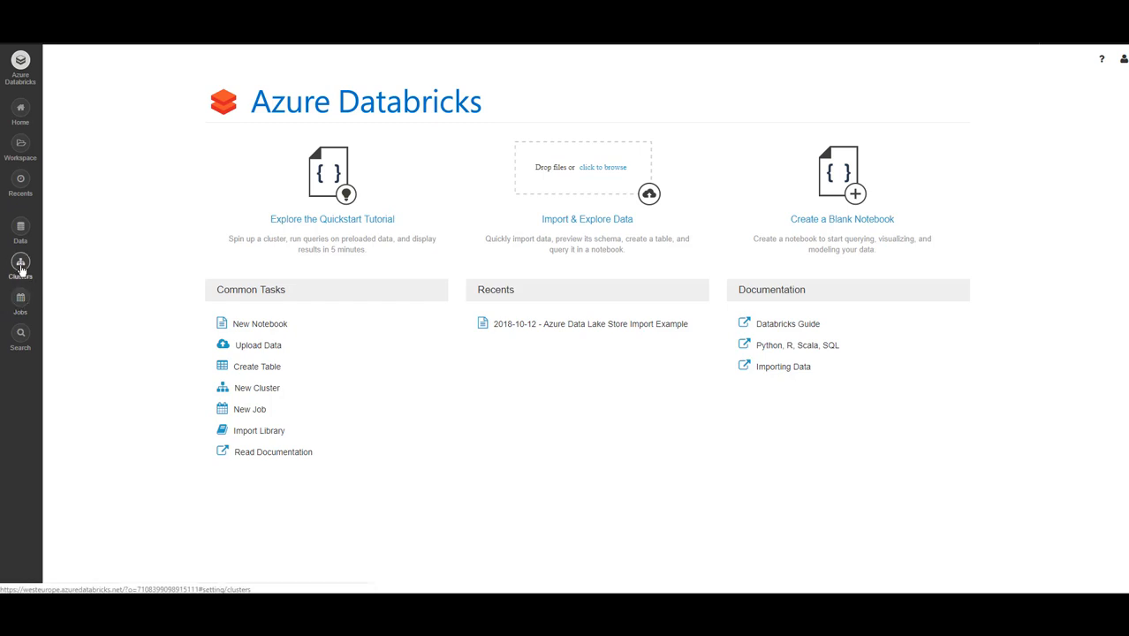
# Step: Create a new cluster from the Clusters page with Terminate after inactivity switched off
pyautogui.click(21, 269)
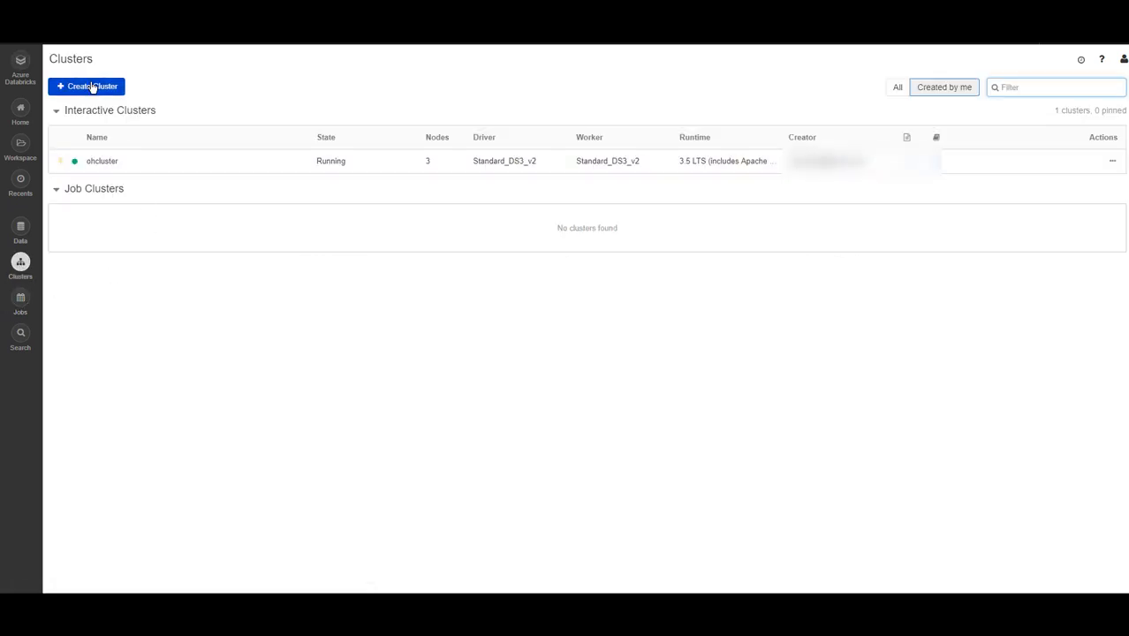
pyautogui.click(87, 87)
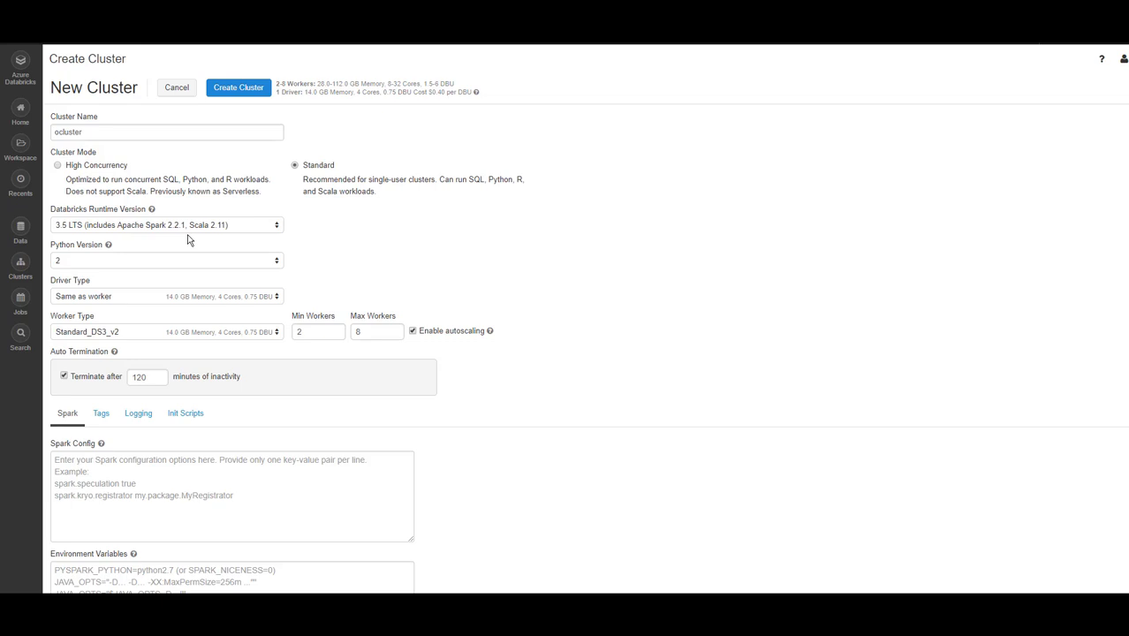
pyautogui.moveTo(127, 244)
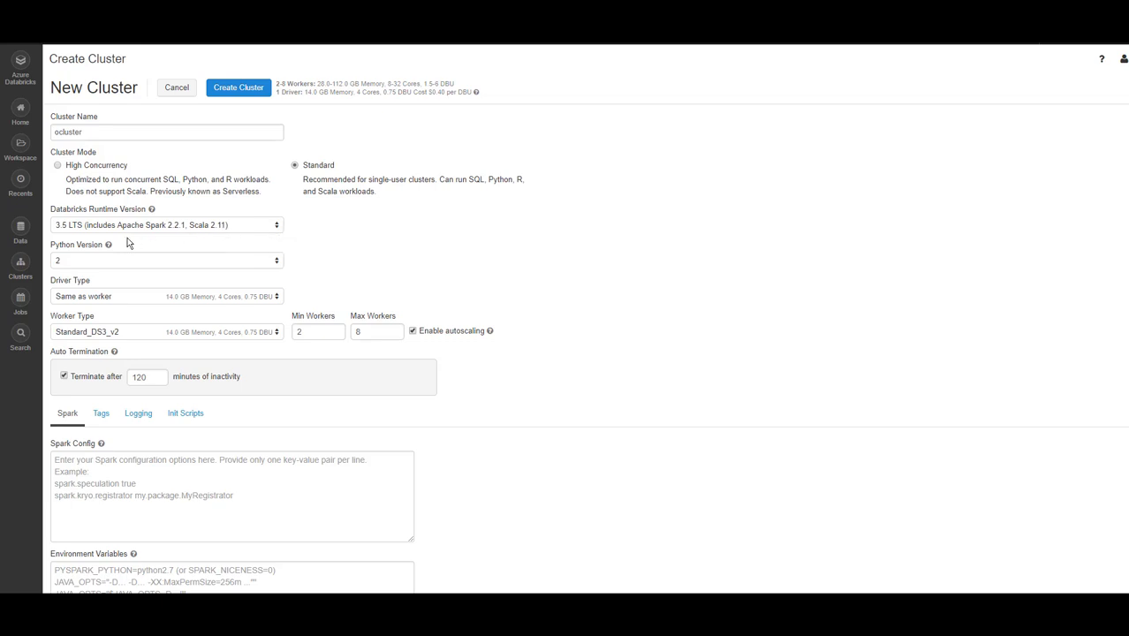
pyautogui.moveTo(74, 288)
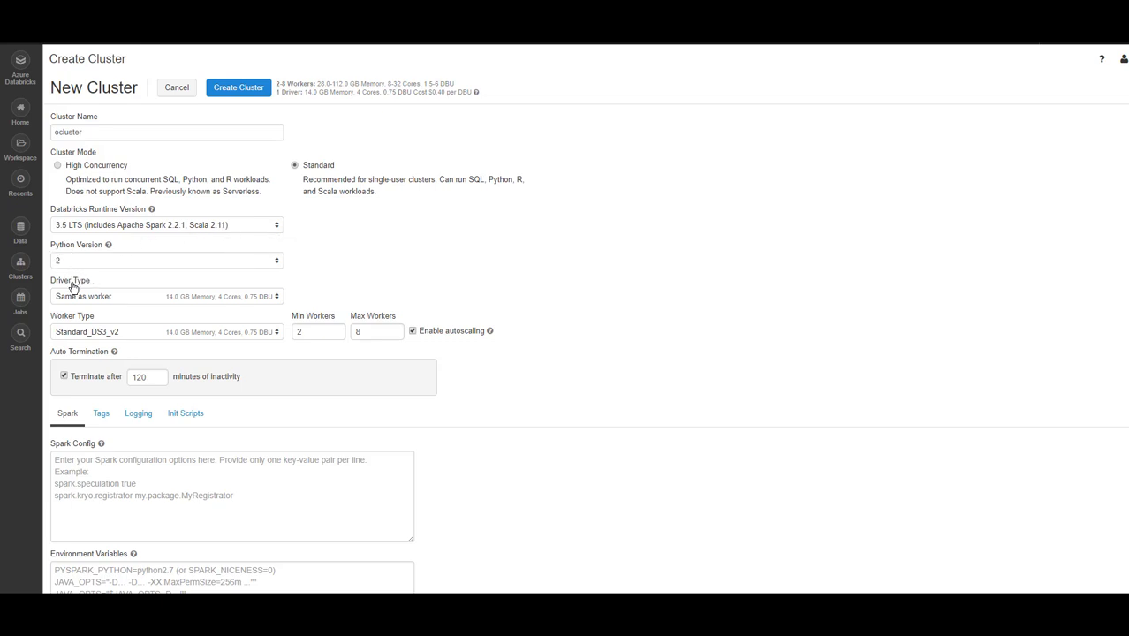
pyautogui.moveTo(68, 324)
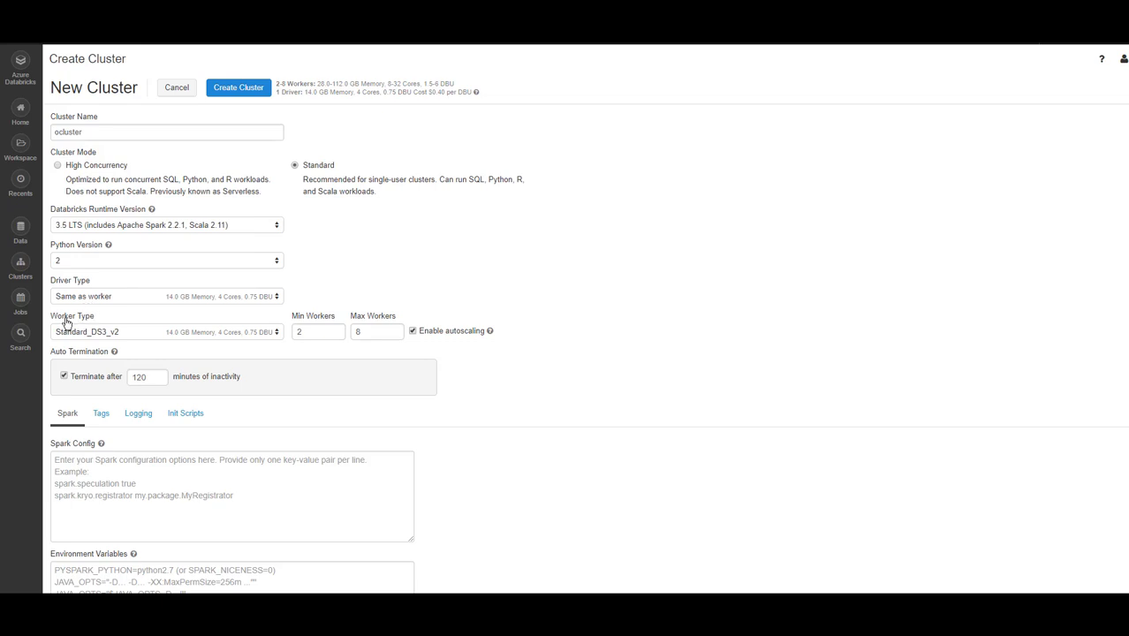
pyautogui.moveTo(111, 341)
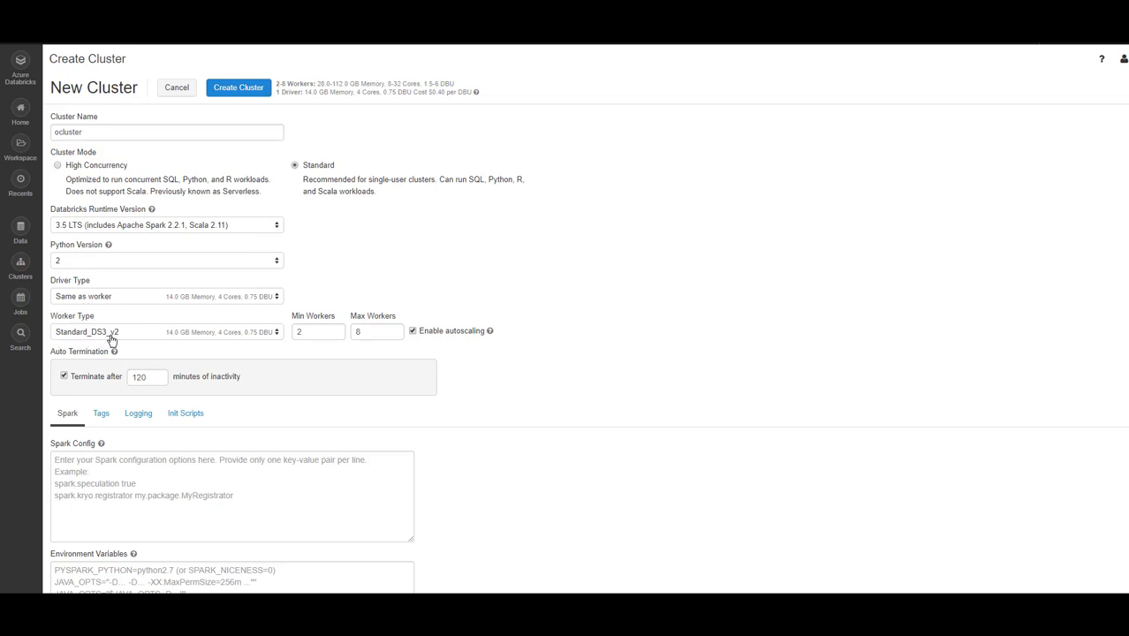
pyautogui.moveTo(410, 344)
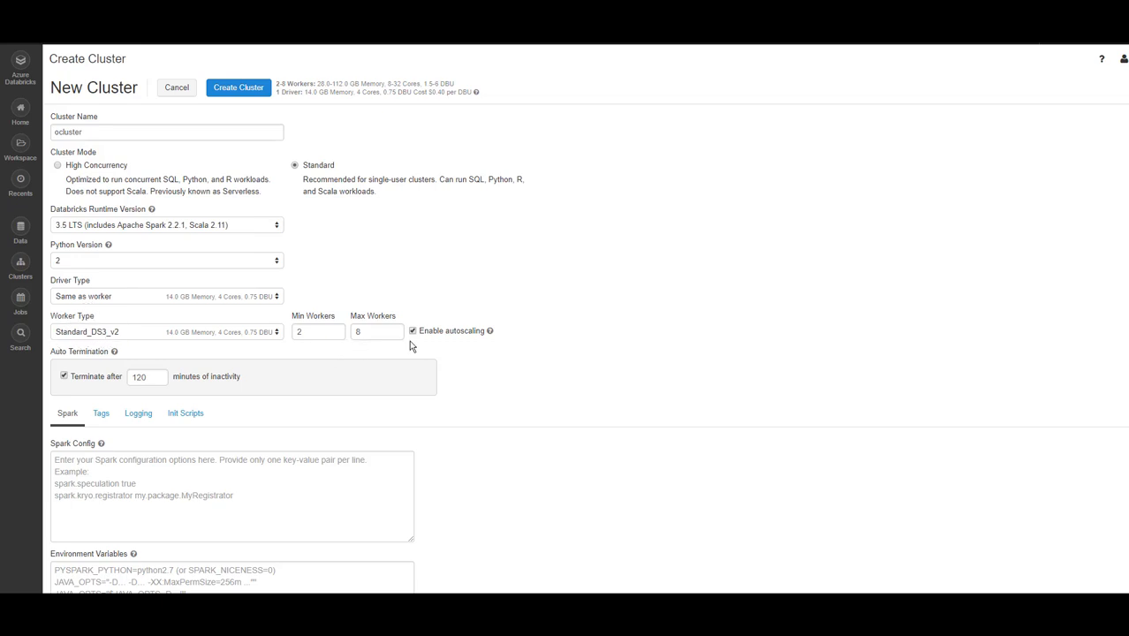
pyautogui.moveTo(430, 347)
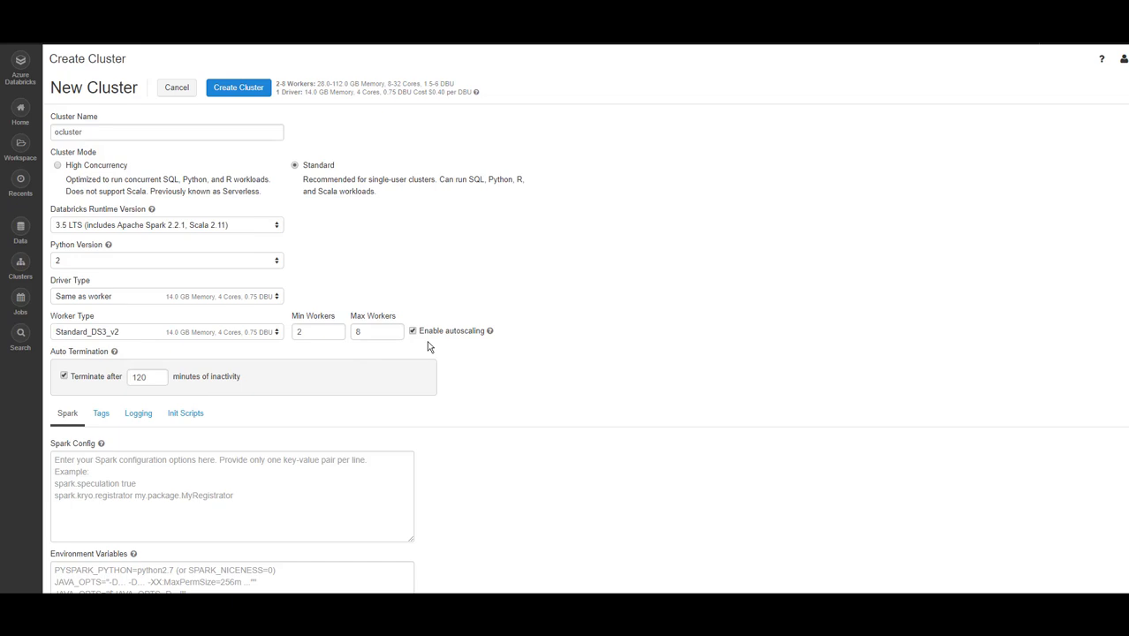
pyautogui.moveTo(350, 346)
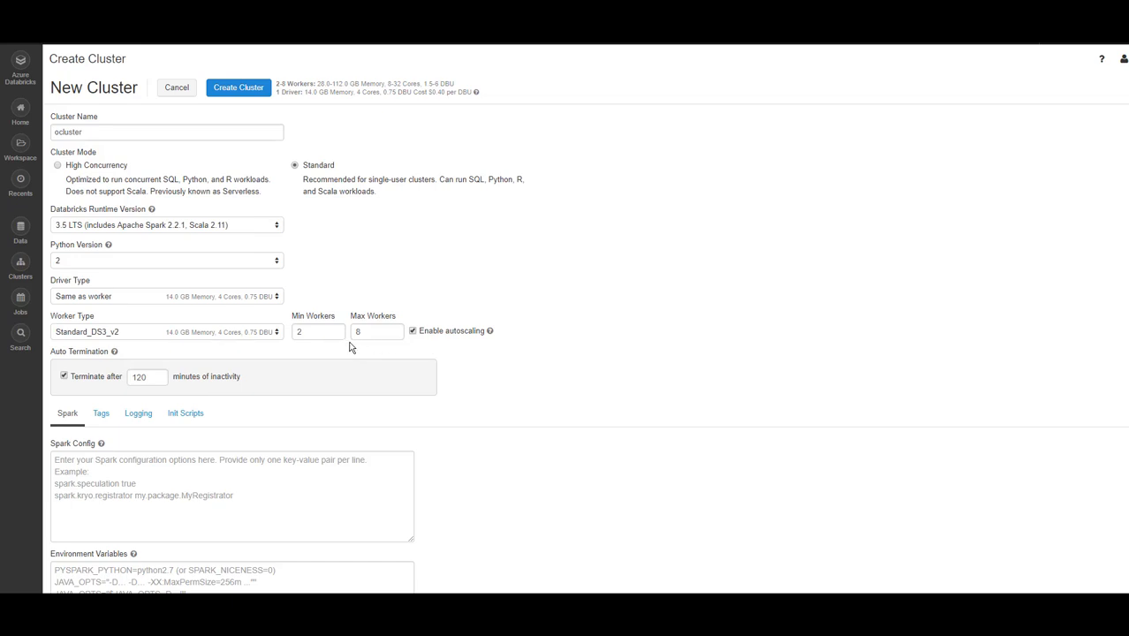
pyautogui.moveTo(314, 351)
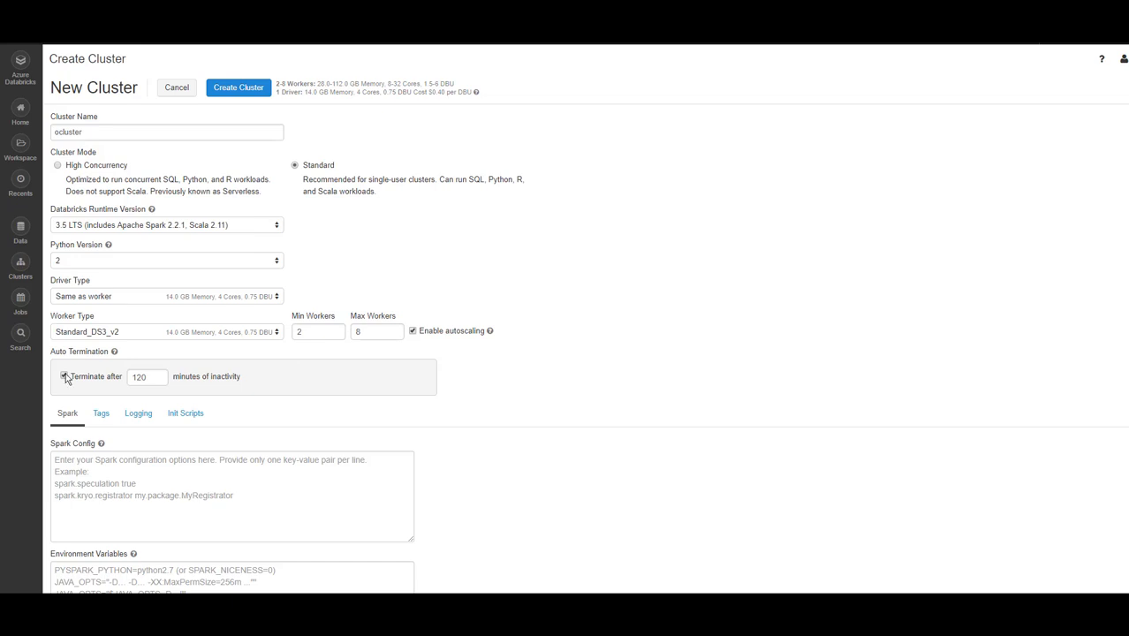
pyautogui.click(63, 374)
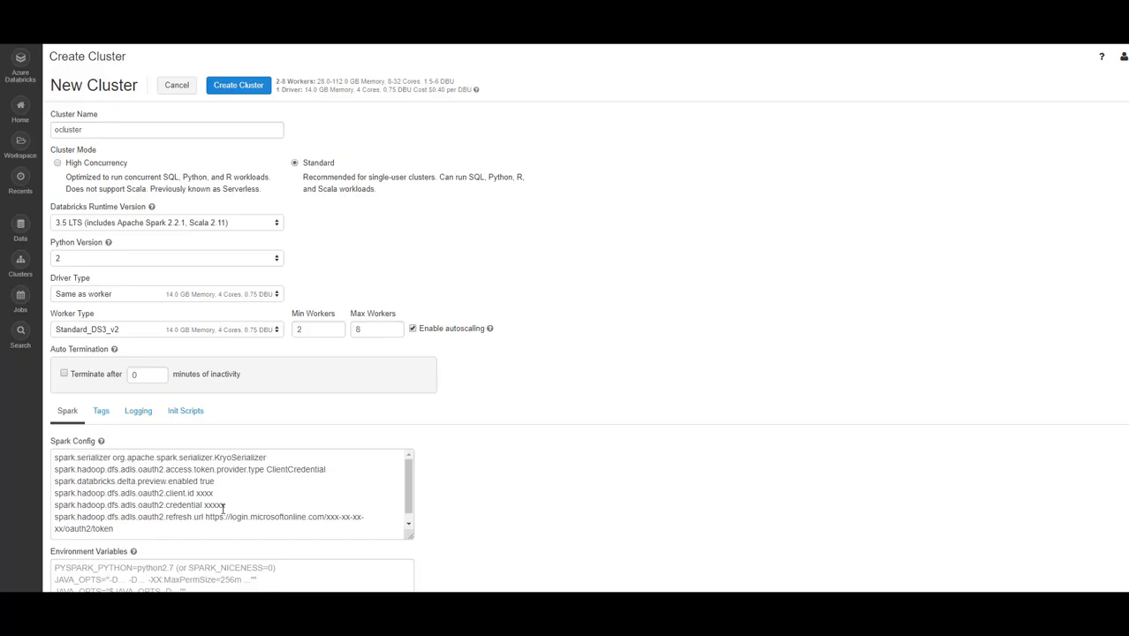
pyautogui.moveTo(244, 499)
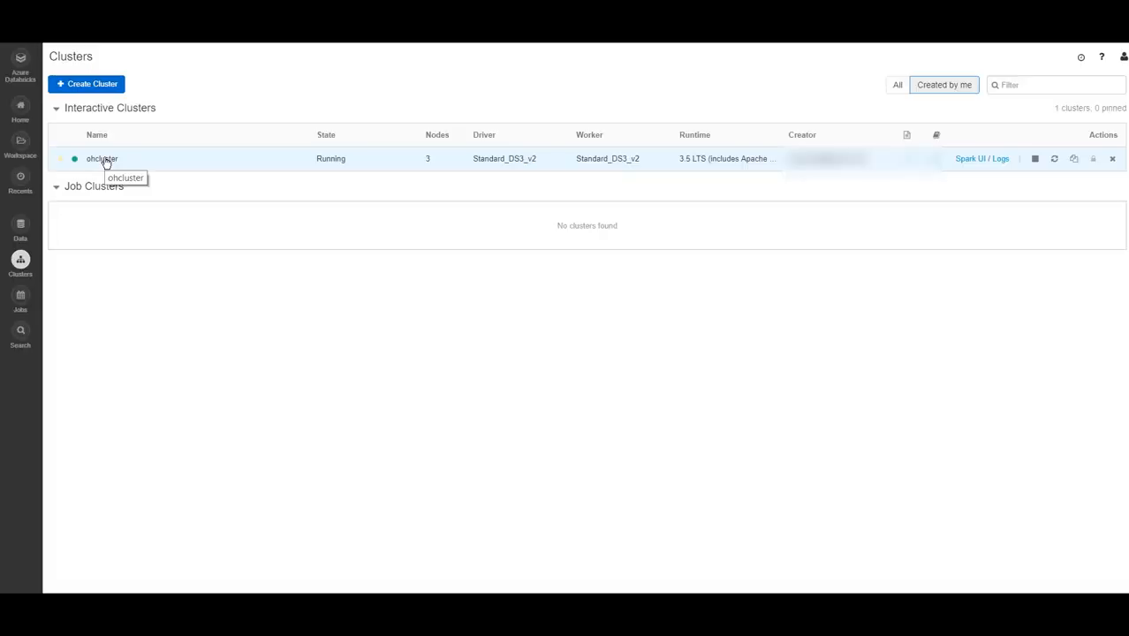
# Step: Review ohcluster's completed jobs in the Spark UI, then go to Access Tokens settings
pyautogui.click(101, 159)
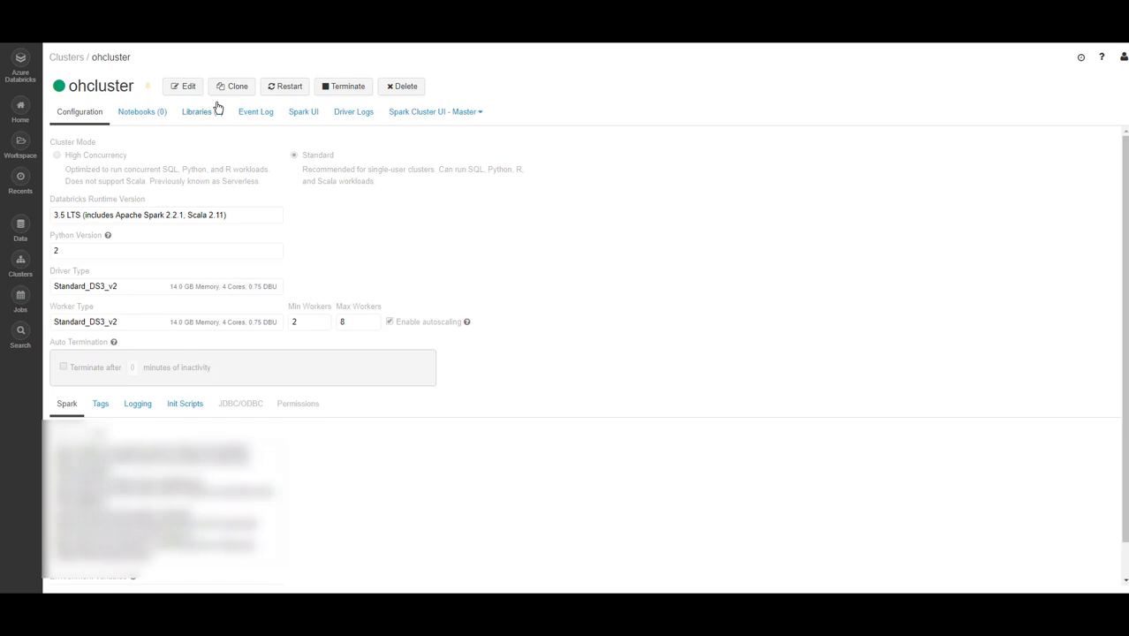
pyautogui.moveTo(304, 112)
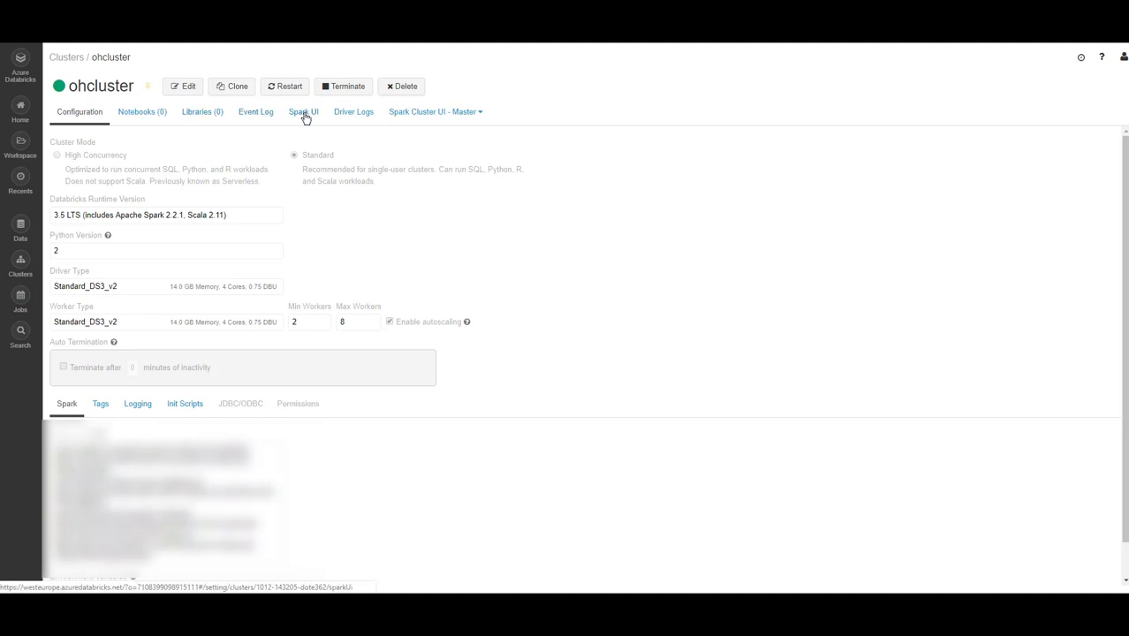
pyautogui.click(304, 111)
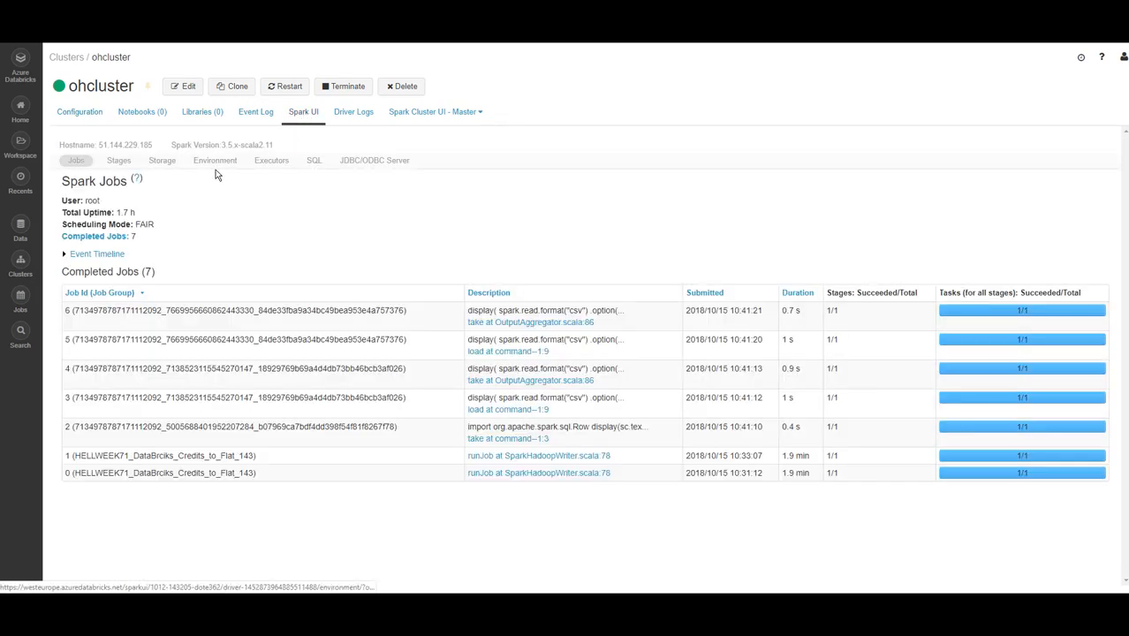
pyautogui.click(215, 159)
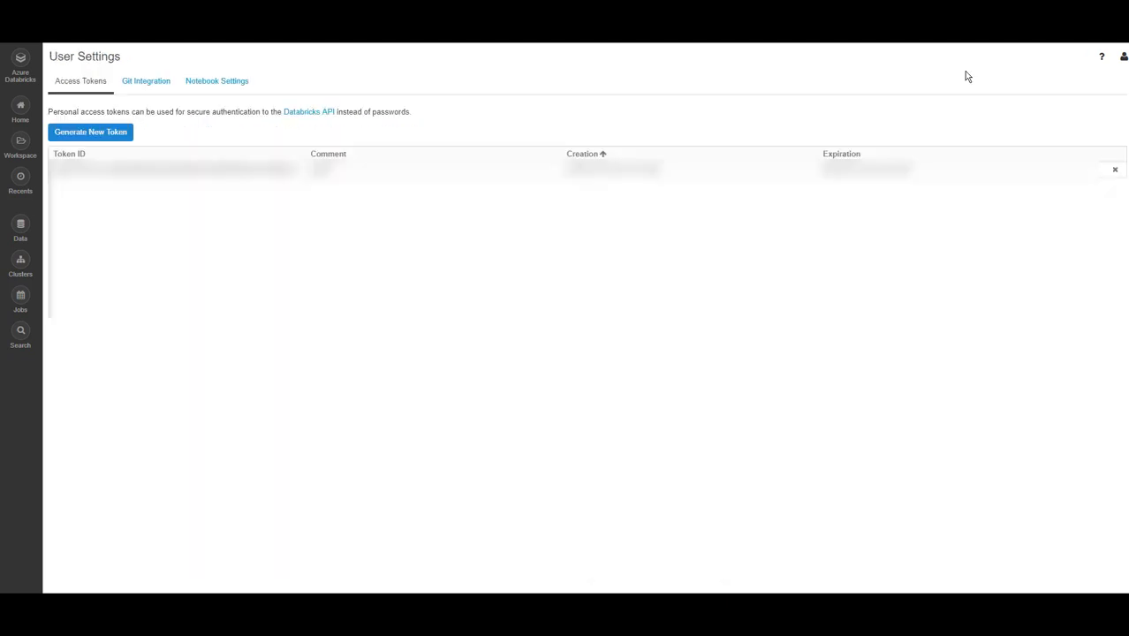
# Step: Generate a new personal access token with comment 'aaa'
pyautogui.click(1124, 57)
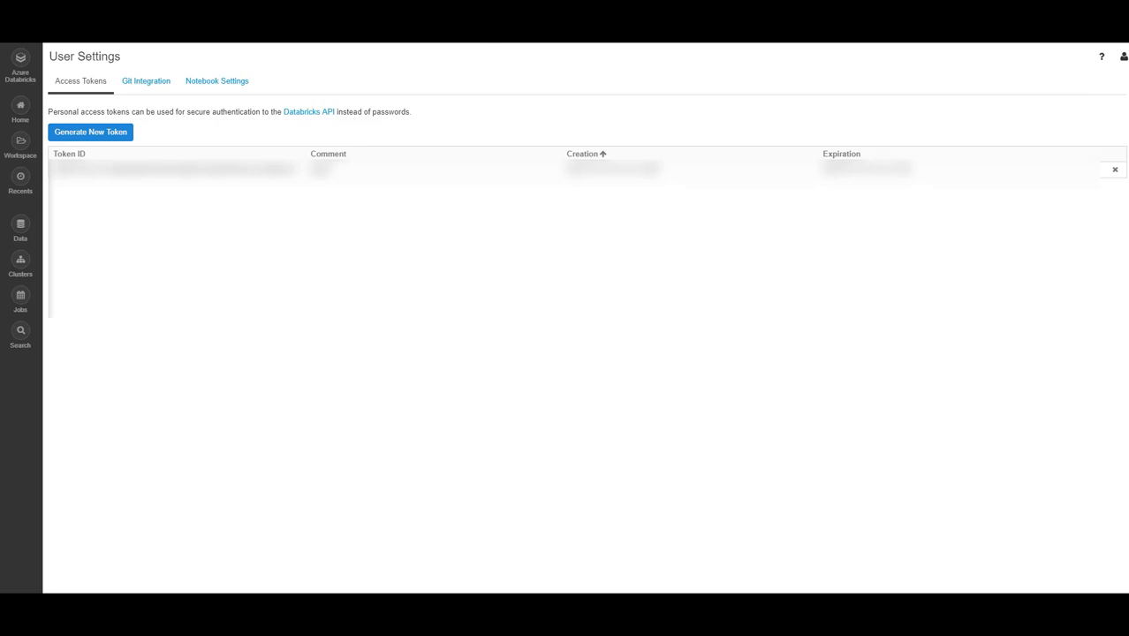
pyautogui.click(91, 131)
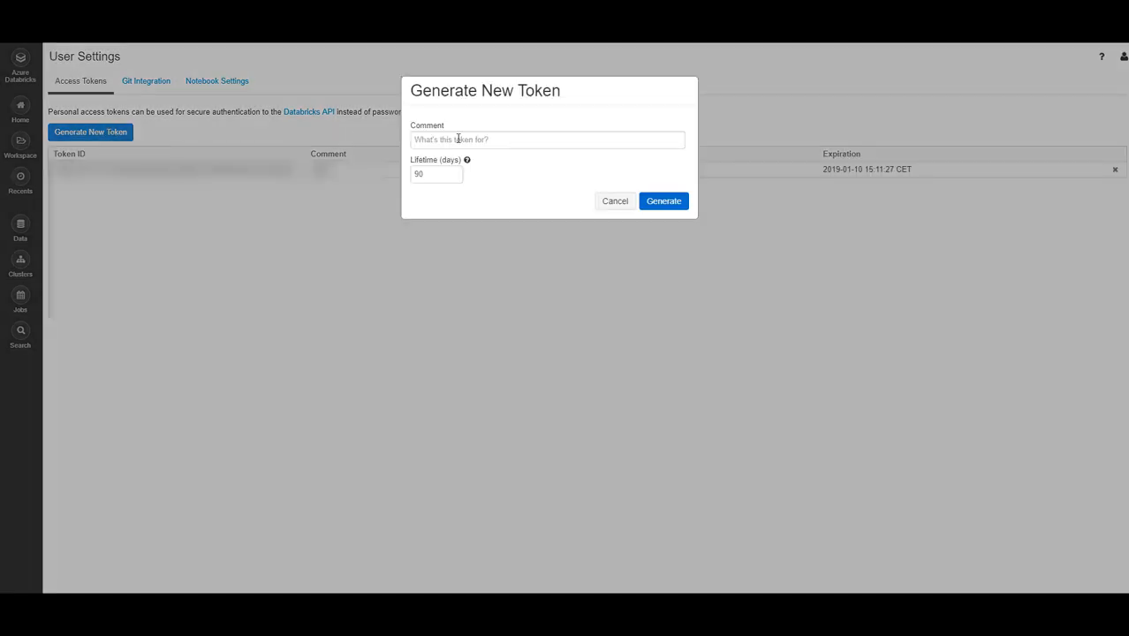
pyautogui.write('aaa')
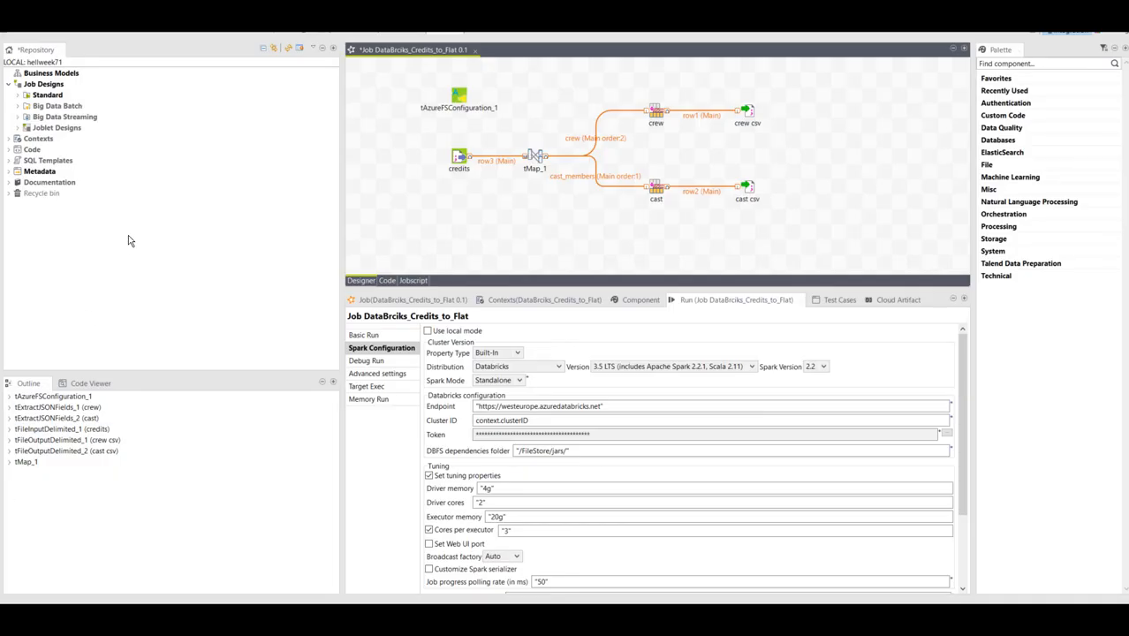
pyautogui.moveTo(47, 106)
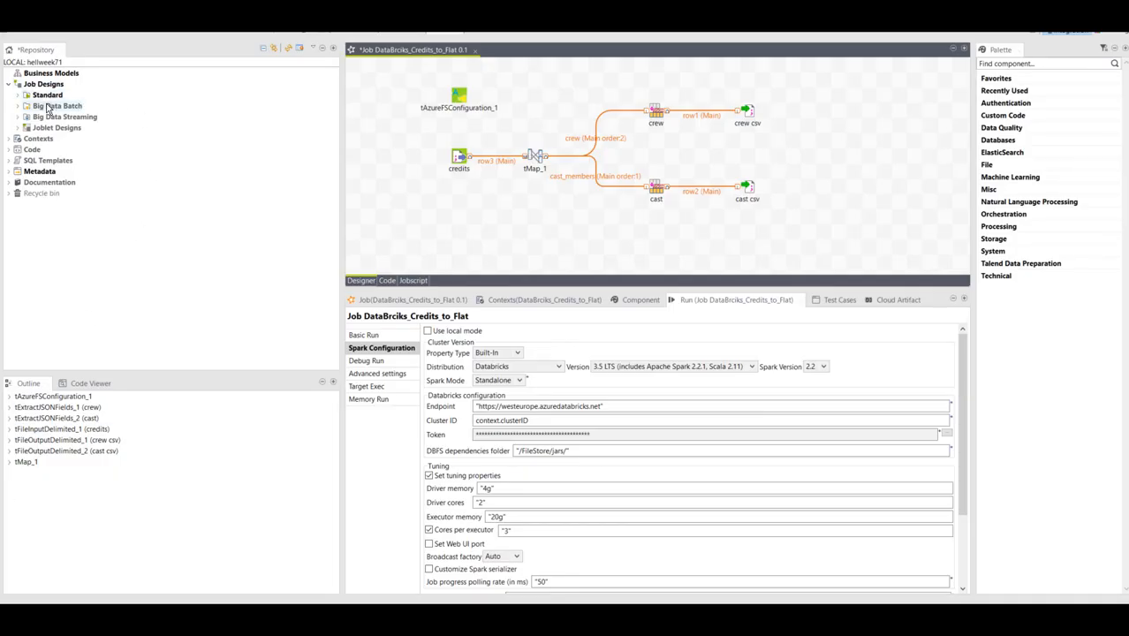
pyautogui.moveTo(753, 276)
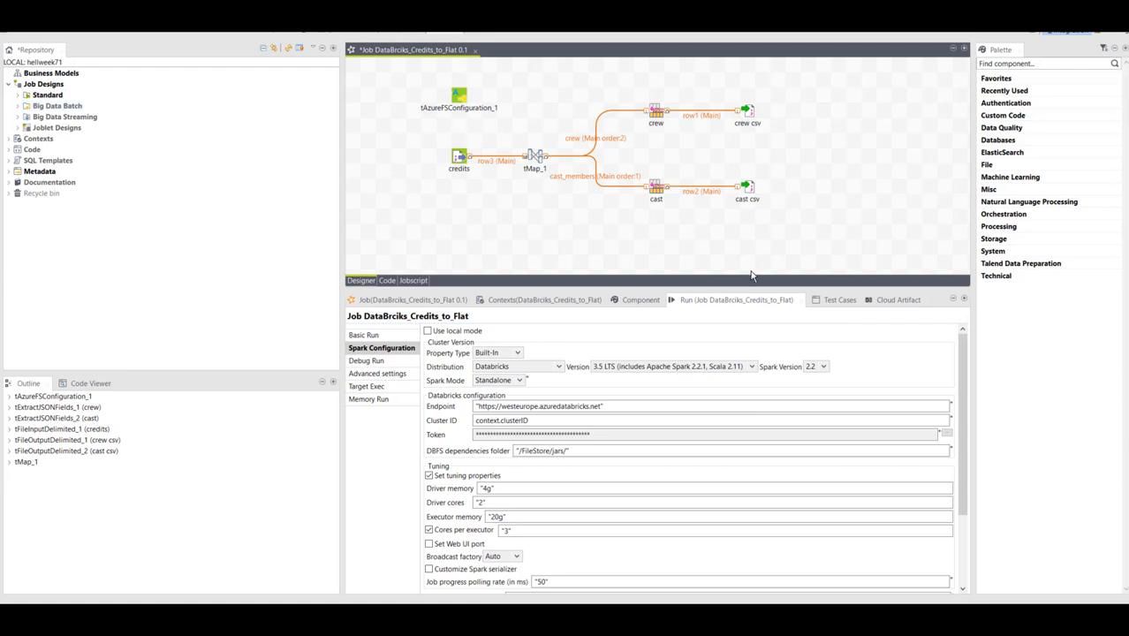
pyautogui.moveTo(382, 370)
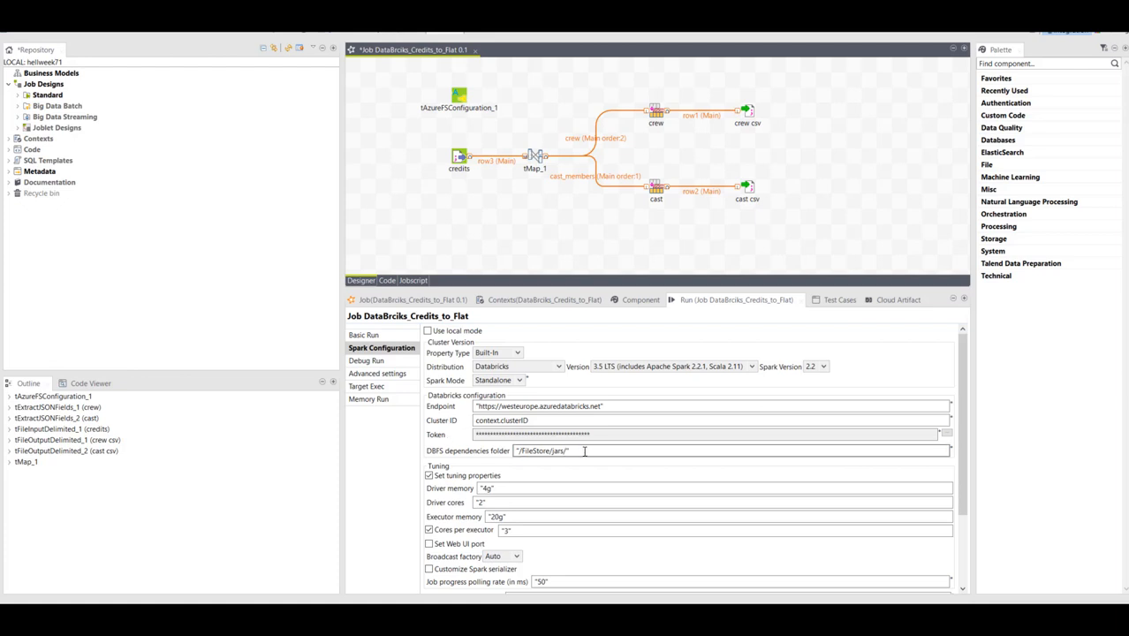
pyautogui.moveTo(452, 460)
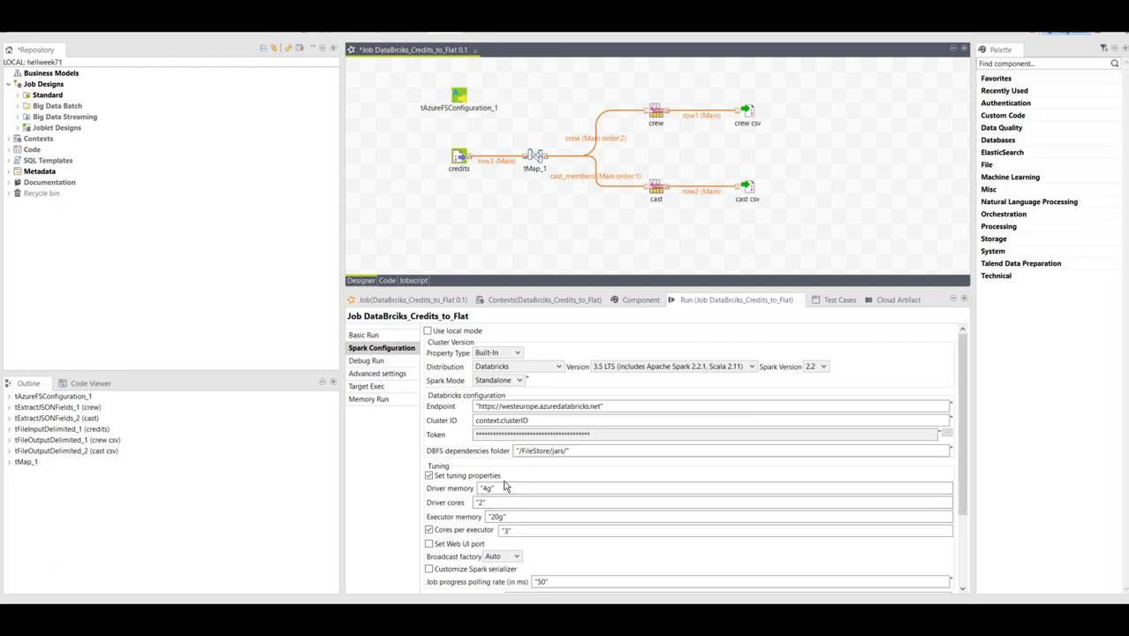
pyautogui.click(460, 156)
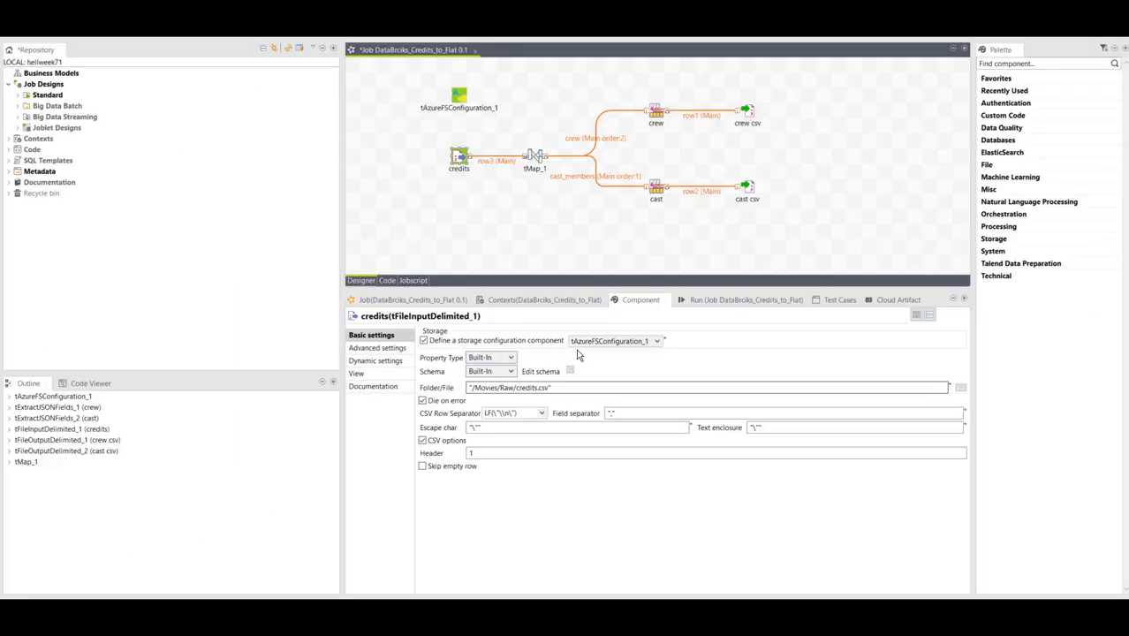
pyautogui.moveTo(476, 236)
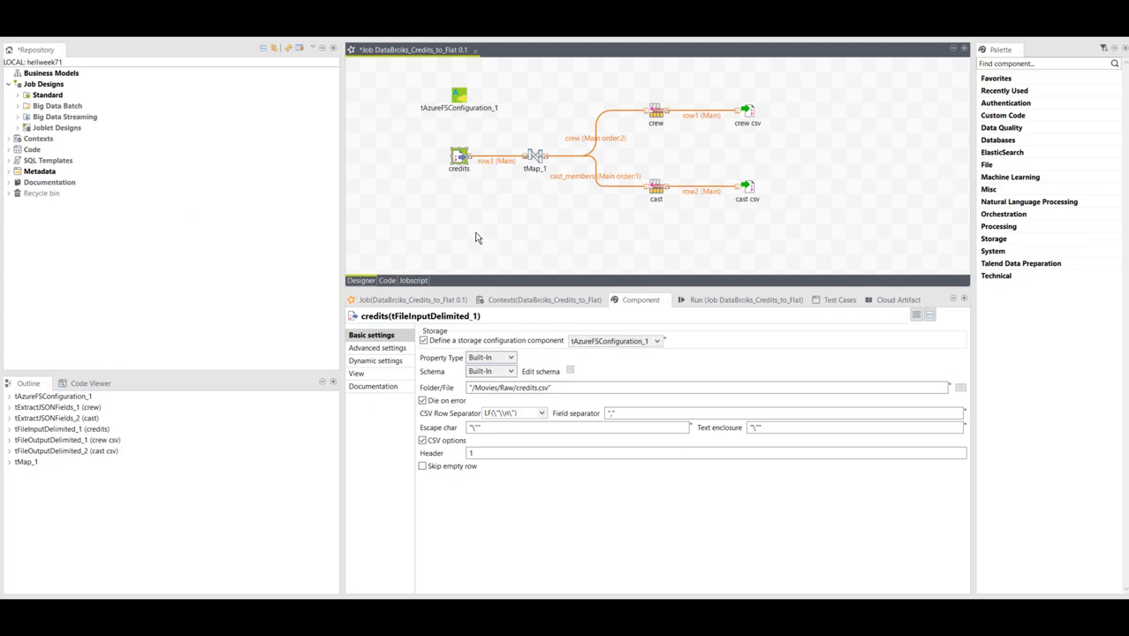
pyautogui.moveTo(456, 143)
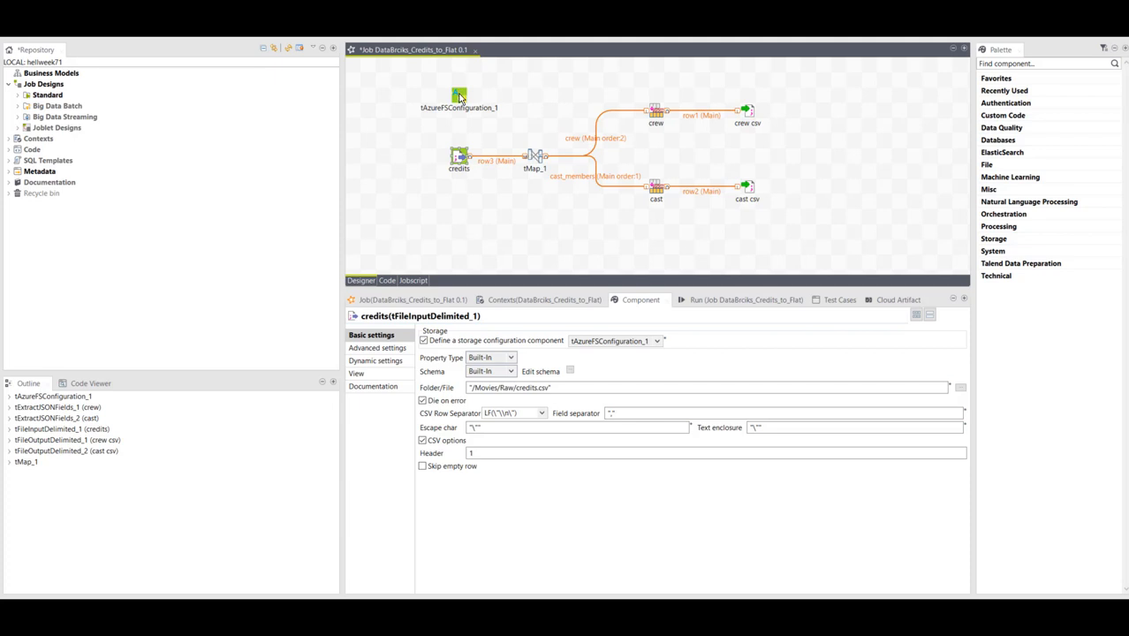
pyautogui.moveTo(520, 213)
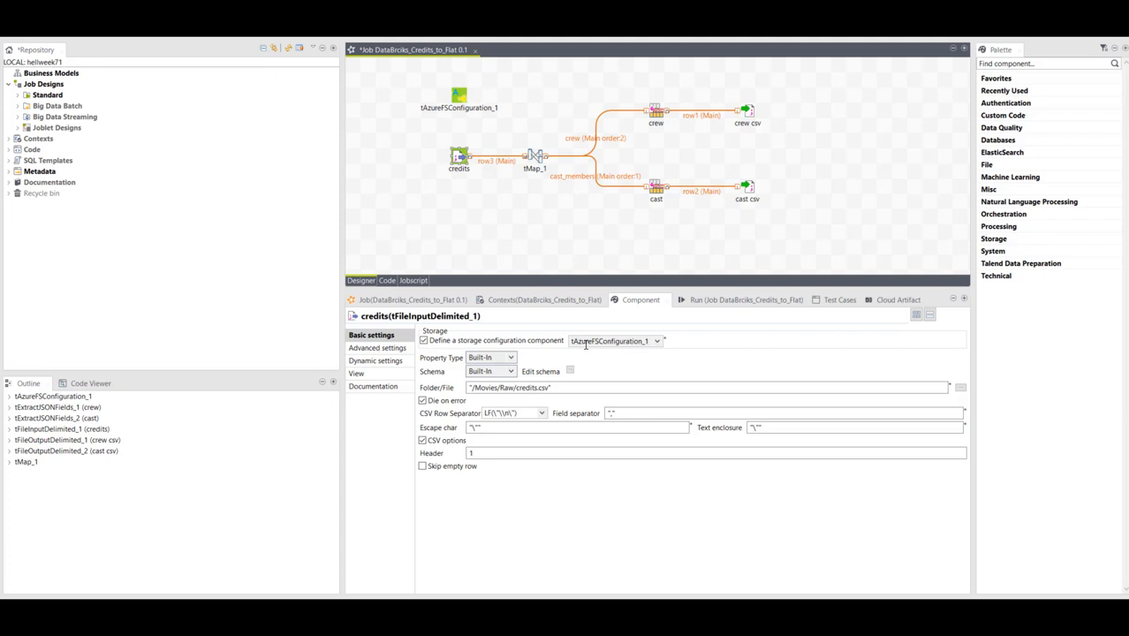
pyautogui.moveTo(534, 344)
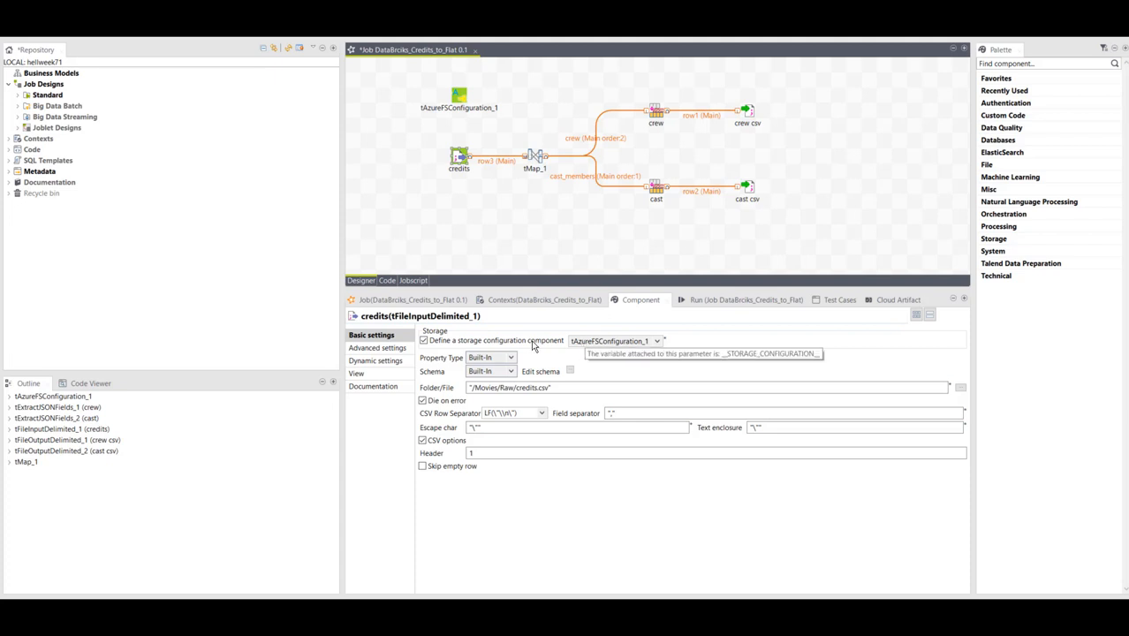
# Step: Show the cast csv output component's settings writing to /Movies/Core/cast
pyautogui.click(747, 185)
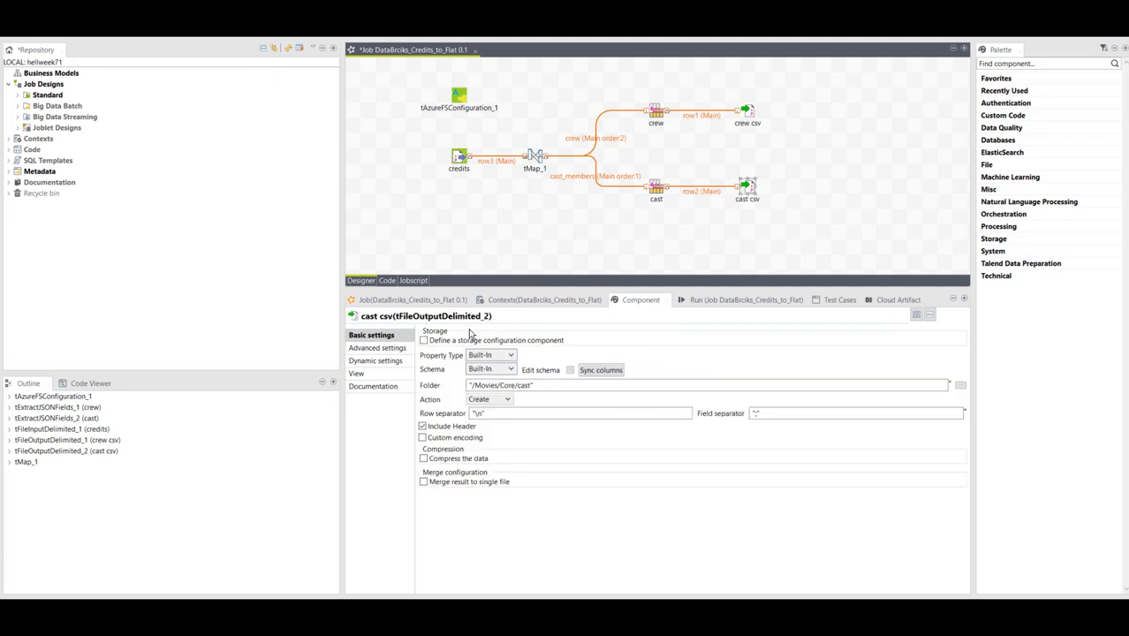
pyautogui.moveTo(424, 339)
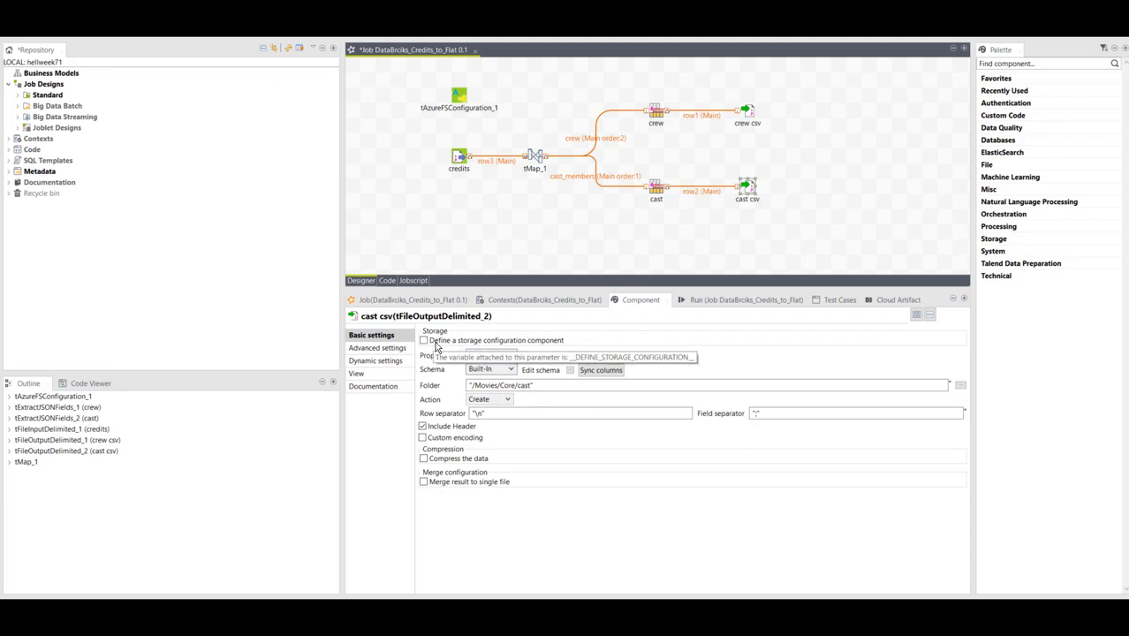
pyautogui.moveTo(528, 346)
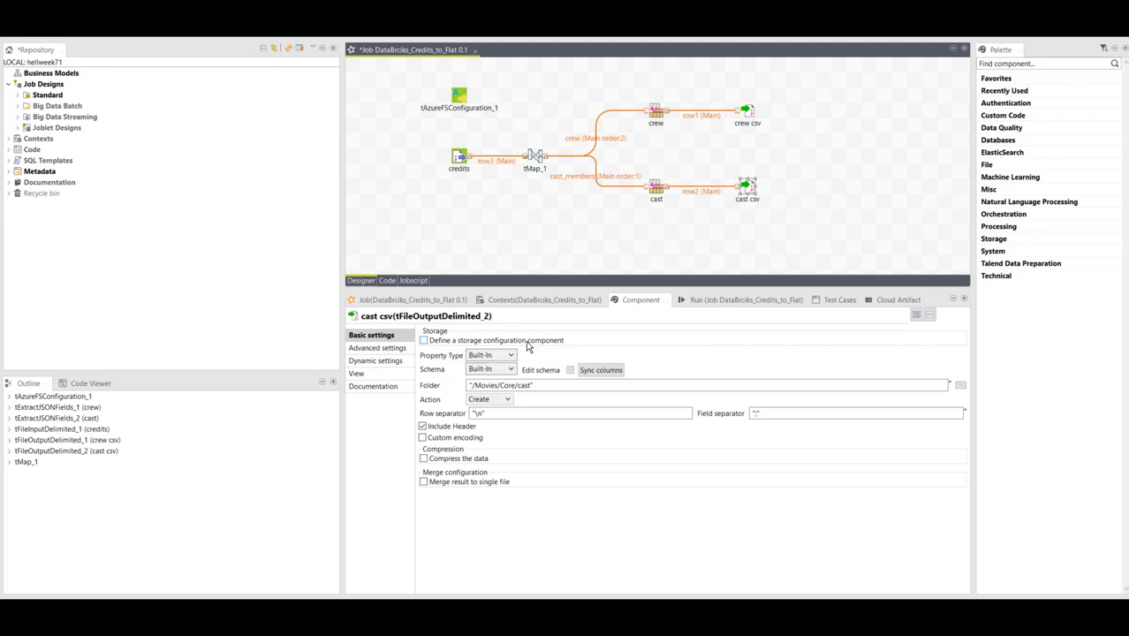
pyautogui.moveTo(477, 344)
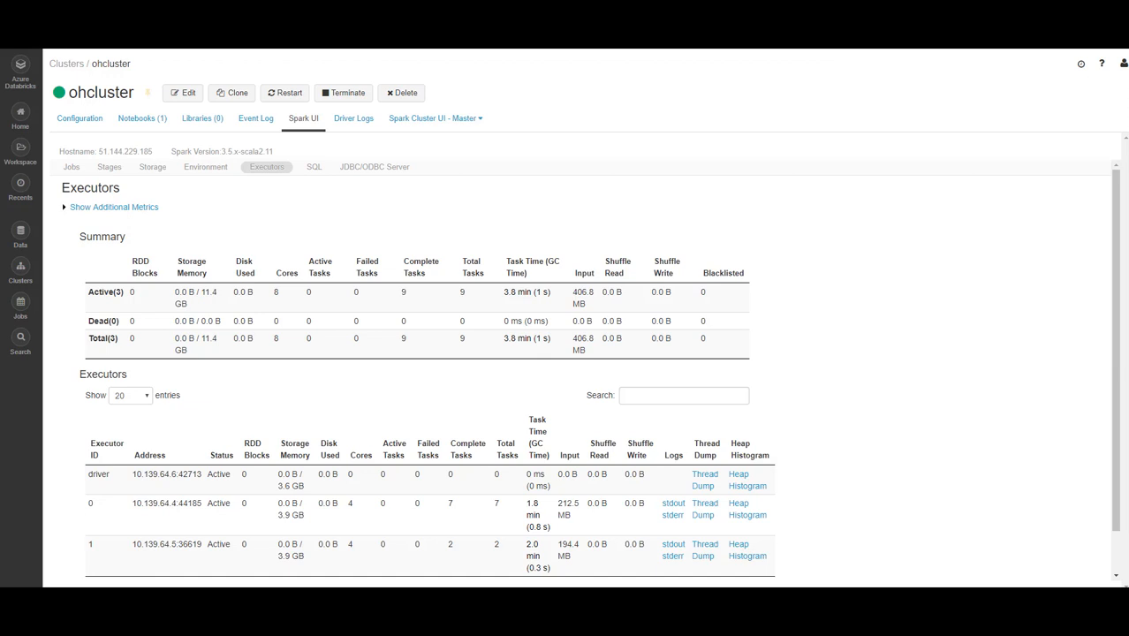
pyautogui.moveTo(329, 352)
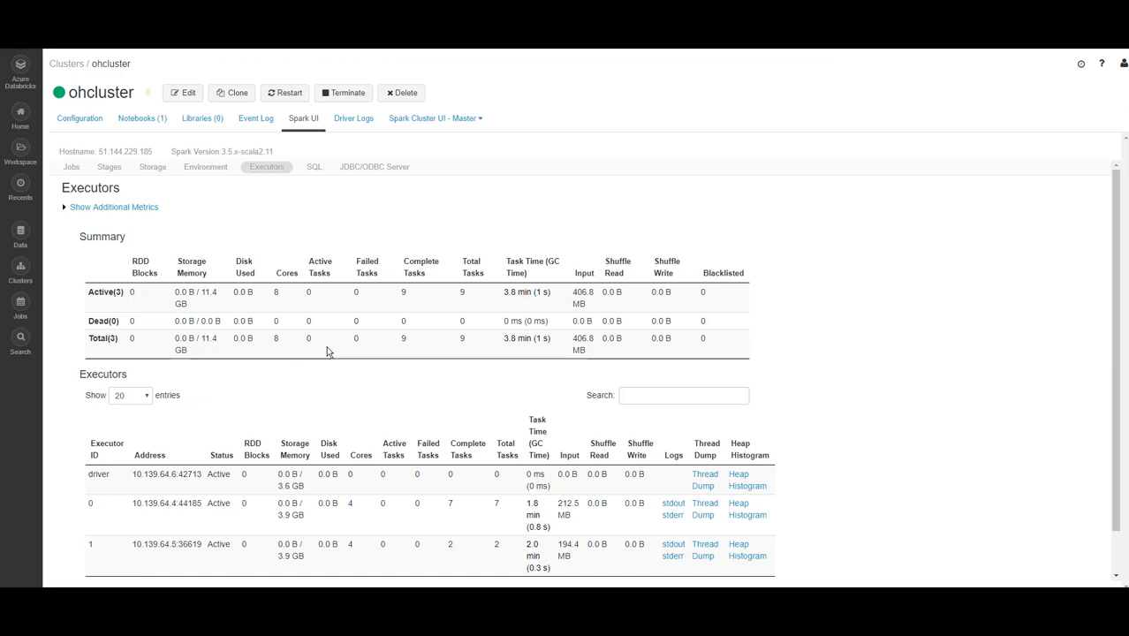
# Step: Show the Executors summary in the cluster's Spark UI
pyautogui.click(353, 117)
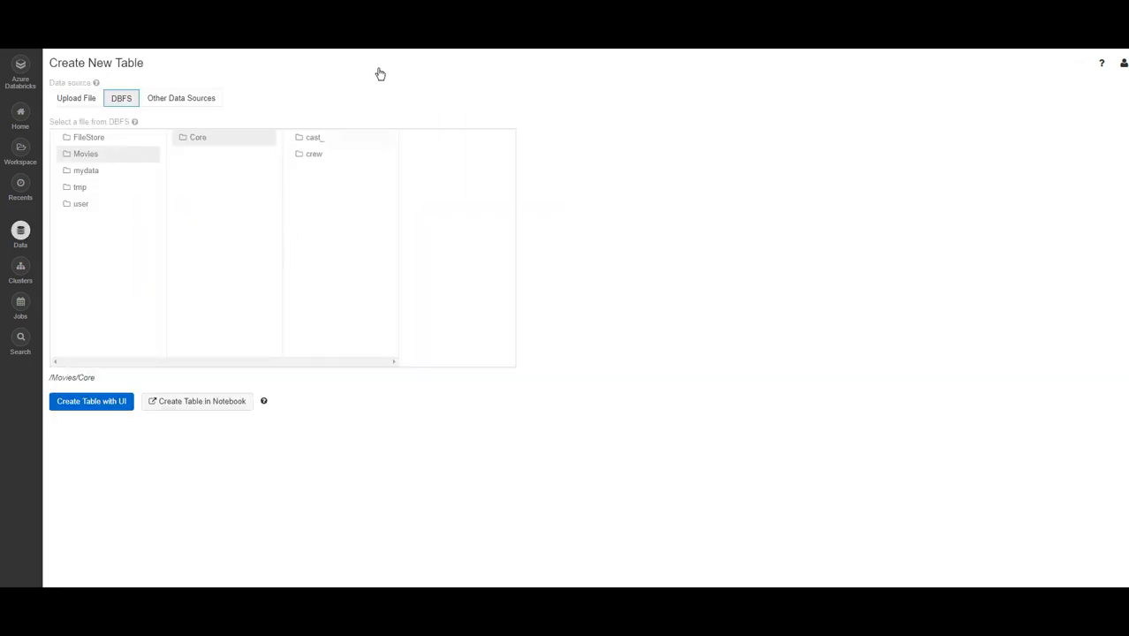
pyautogui.moveTo(261, 148)
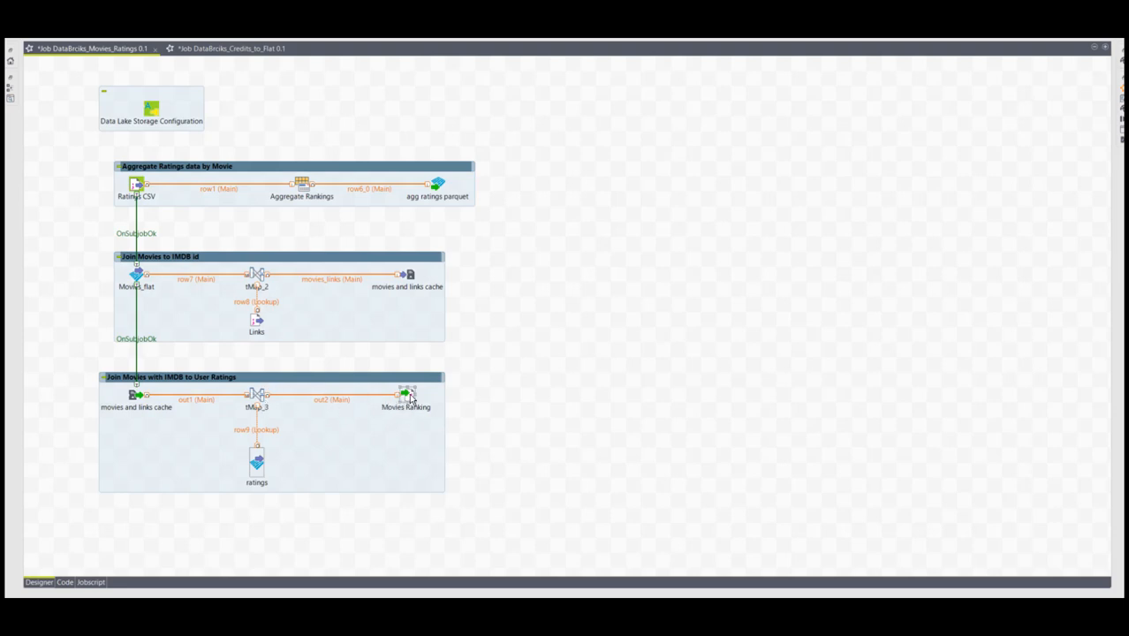
# Step: Maximize the DataBricks_Movies_Ratings job designer to fill the window
pyautogui.doubleClick(407, 396)
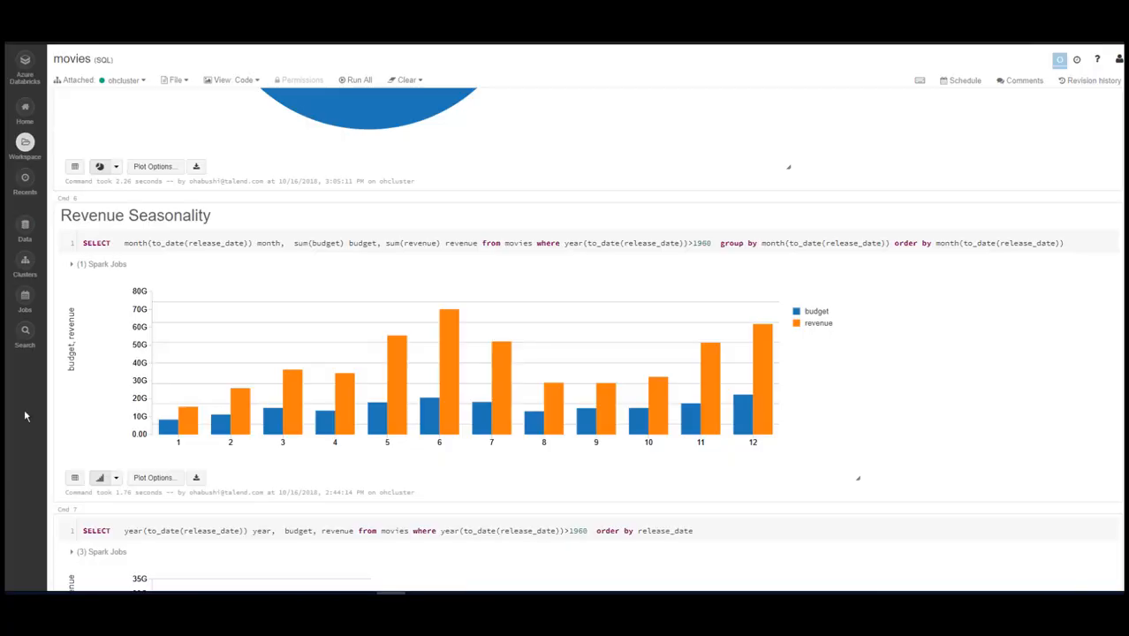
# Step: Rerun the Revenue Seasonality cell twice from its run menu to refresh the monthly budget/revenue chart
pyautogui.click(703, 243)
pyautogui.write('8')
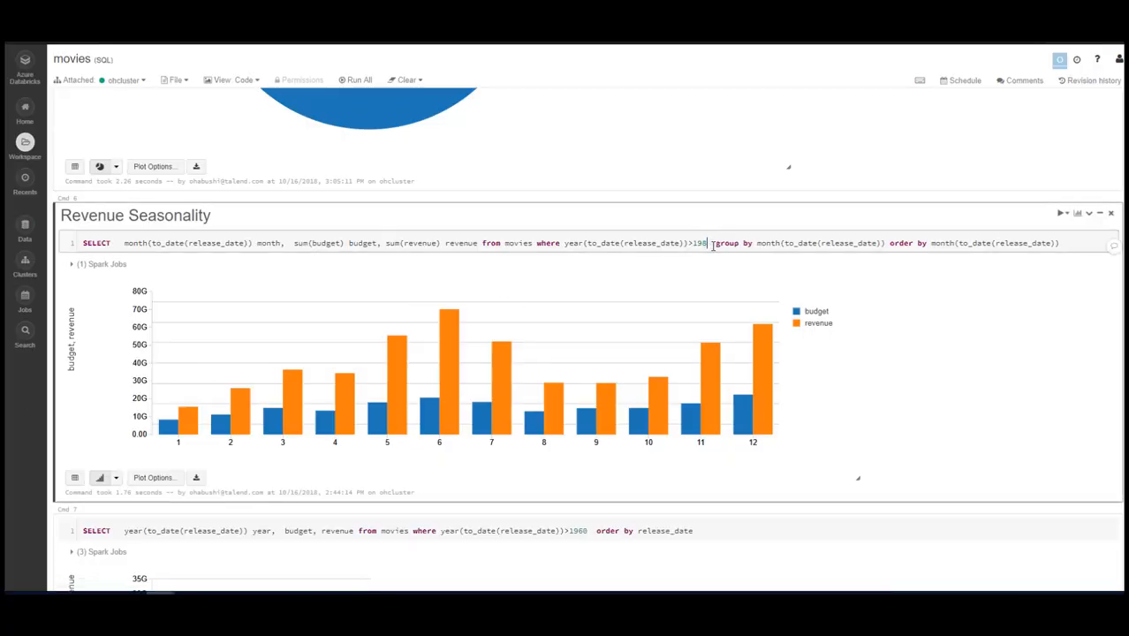
pyautogui.click(1067, 212)
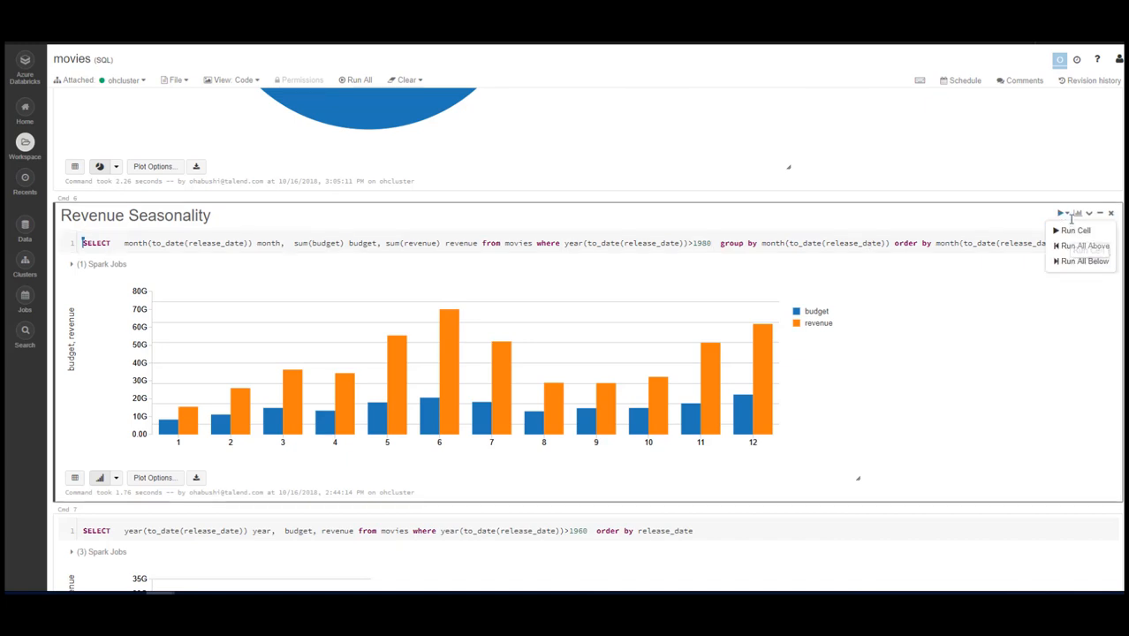
pyautogui.click(1076, 230)
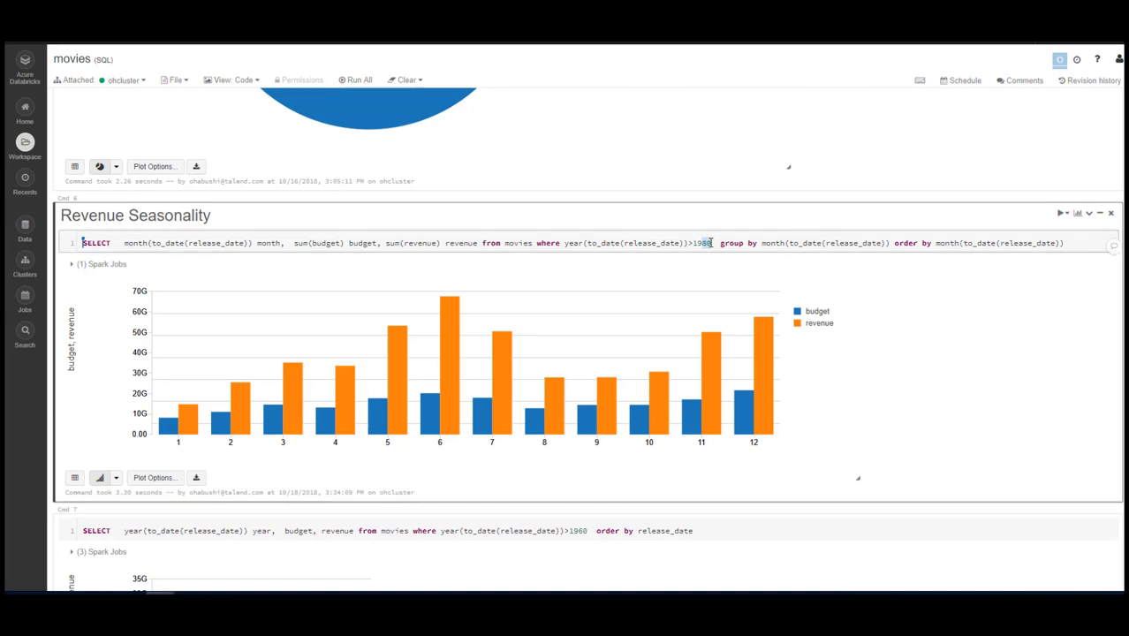
pyautogui.click(1064, 212)
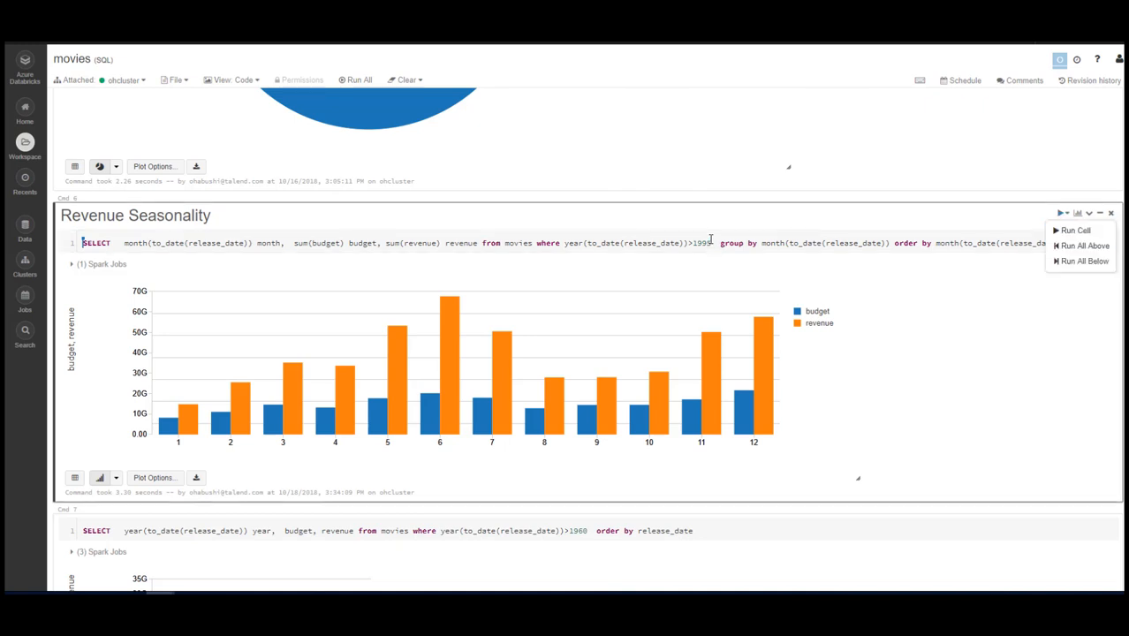
pyautogui.click(1077, 229)
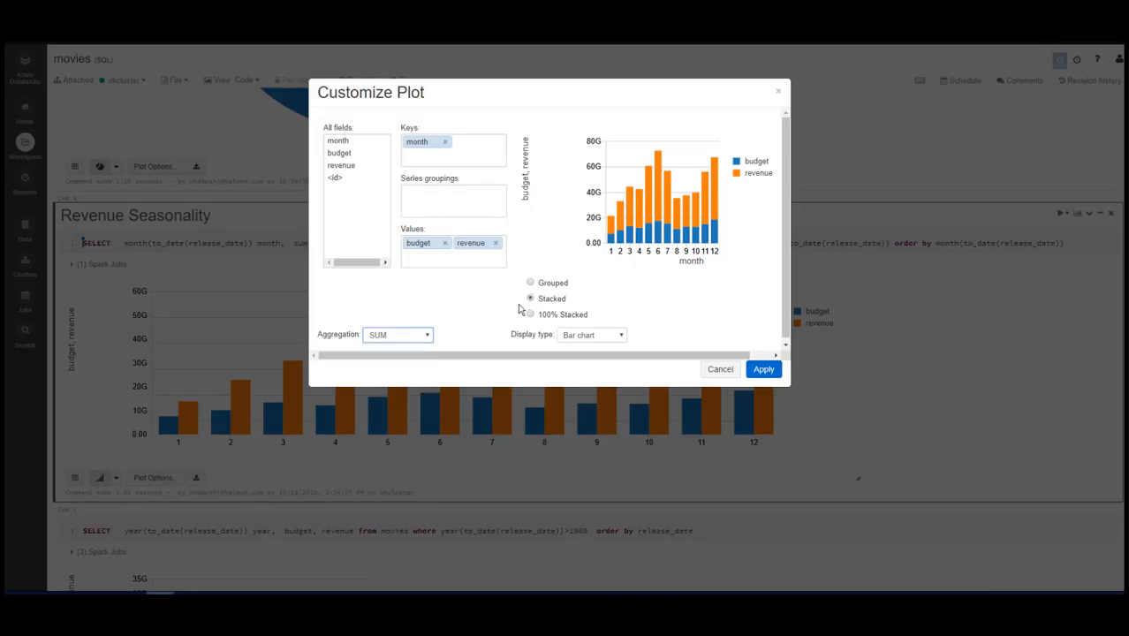
# Step: Choose Stacked in Customize Plot and apply it to the budget and revenue bars
pyautogui.click(530, 282)
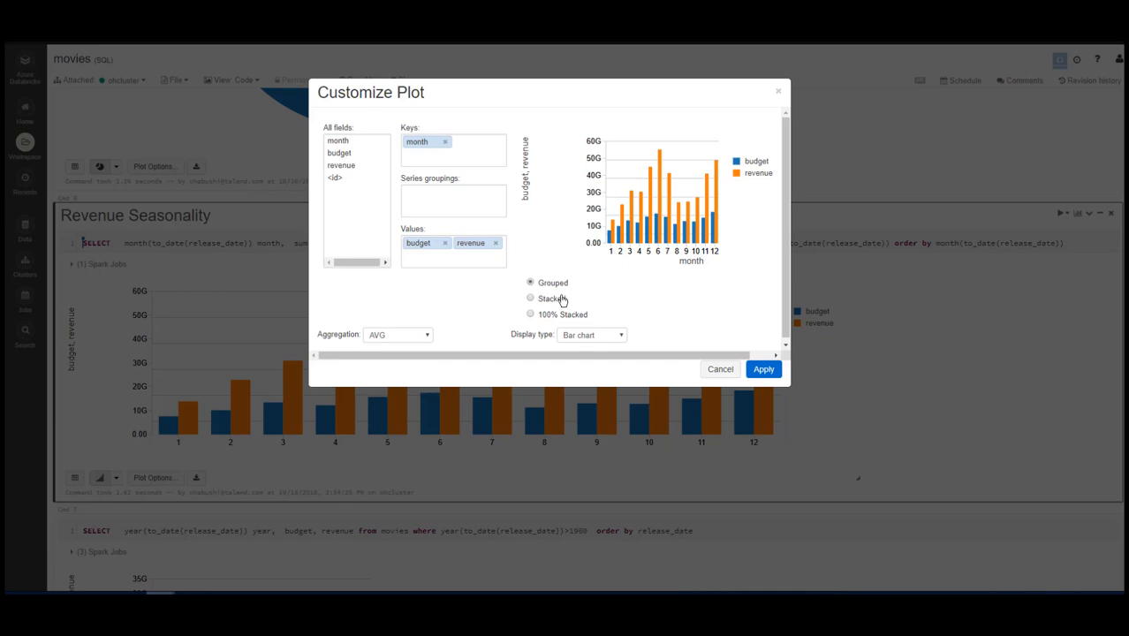
pyautogui.click(764, 370)
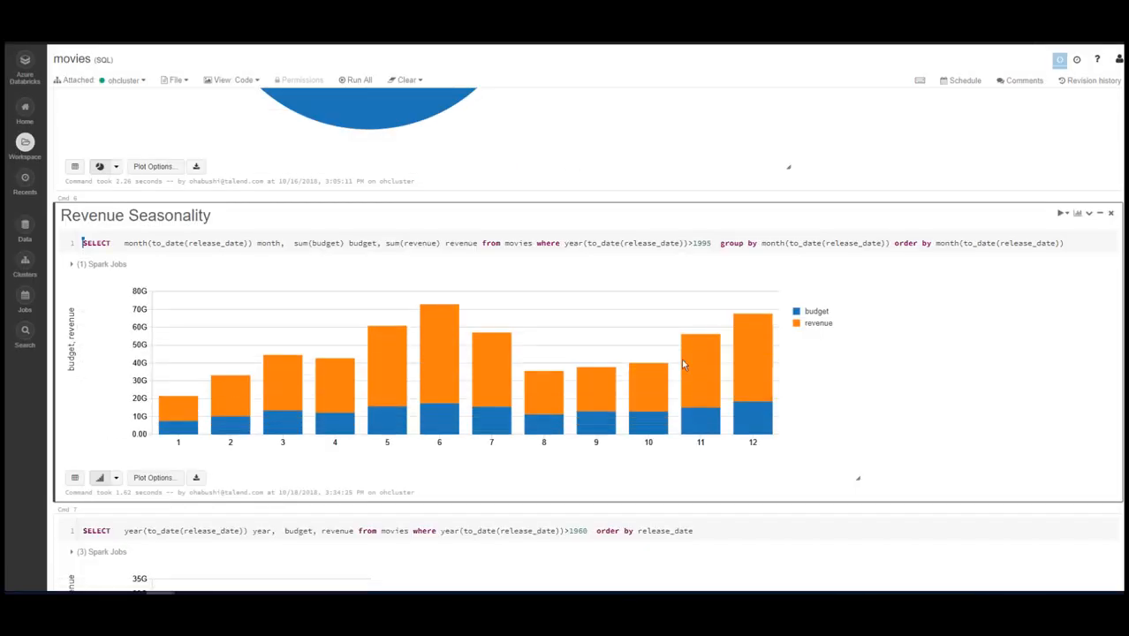